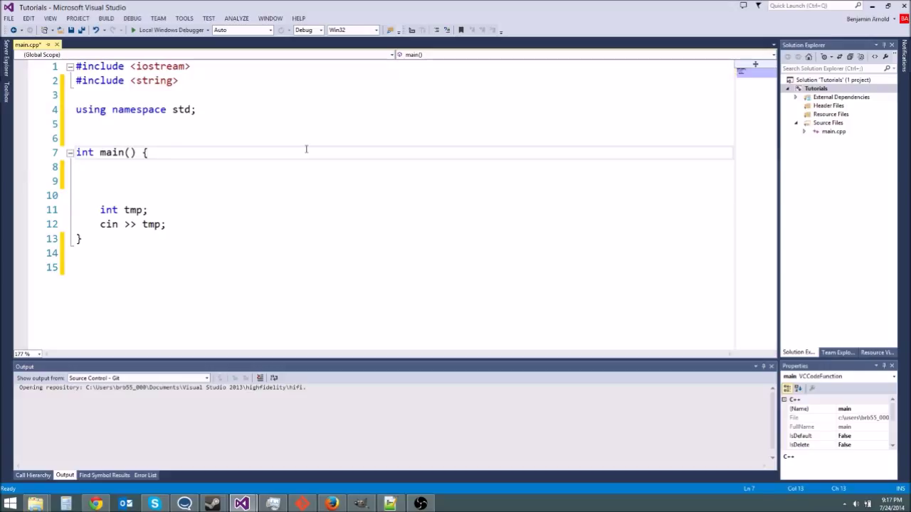
- Insert a blank line between the using namespace std line and int main()
click(148, 152)
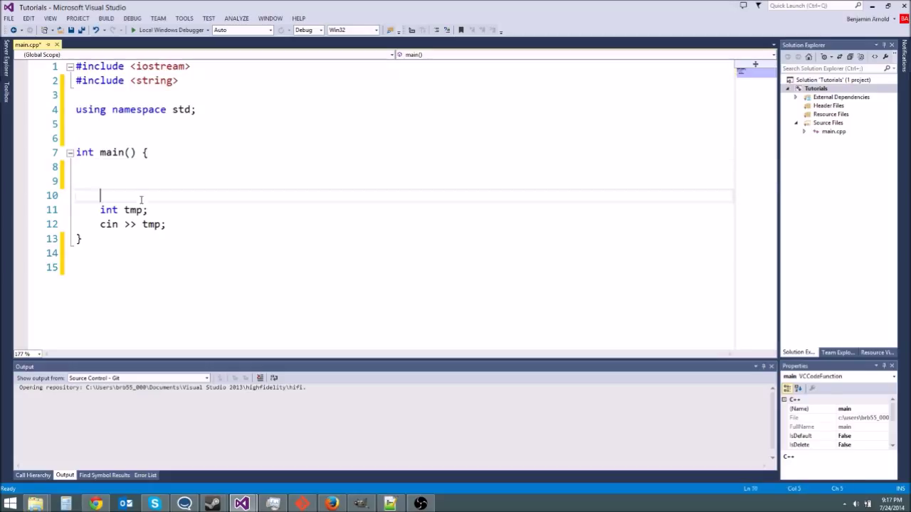
key(enter)
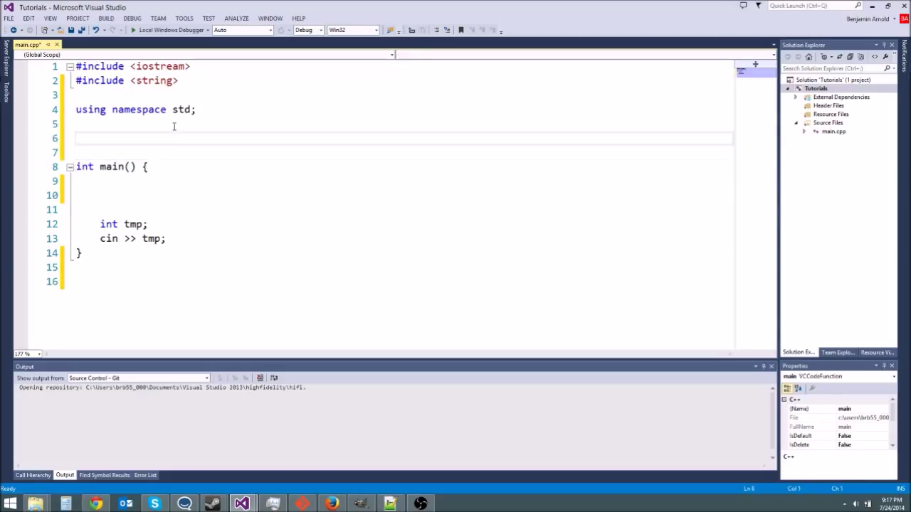
click(178, 138)
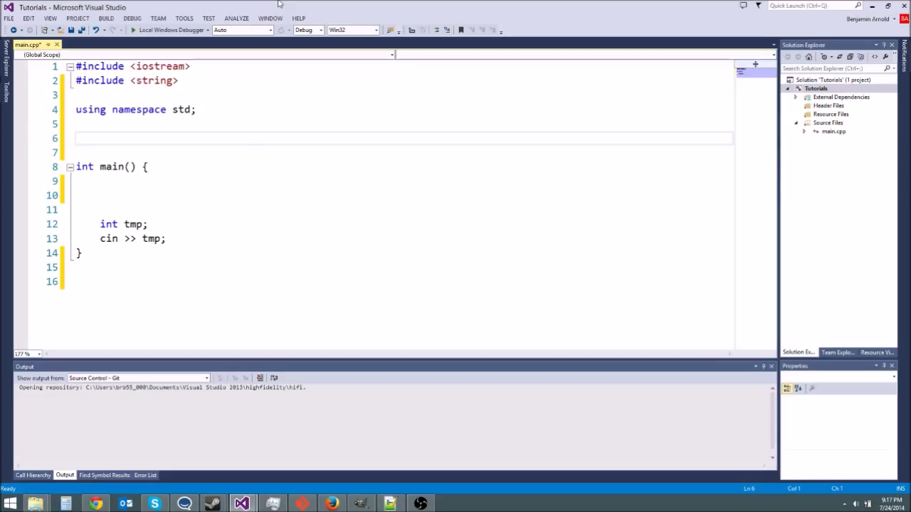
- Start the declaration void printError(string s, ) on the blank line
text(void)
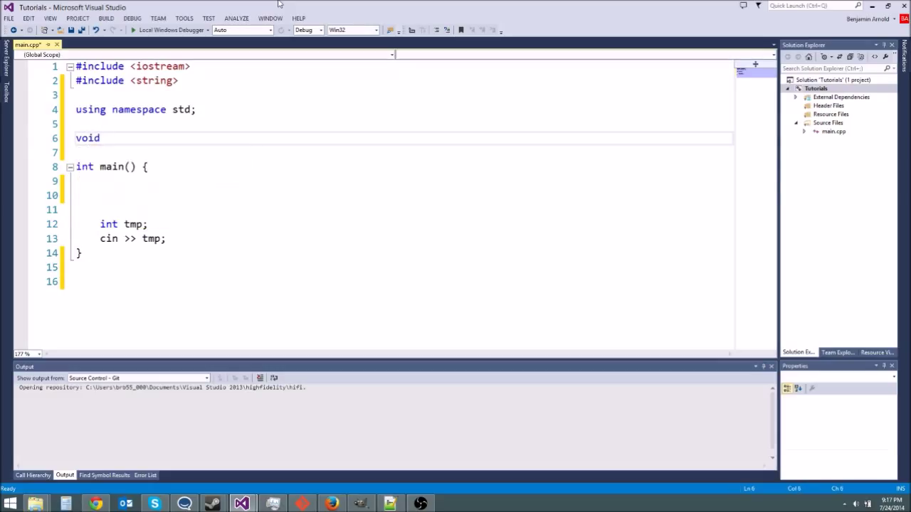
text(print)
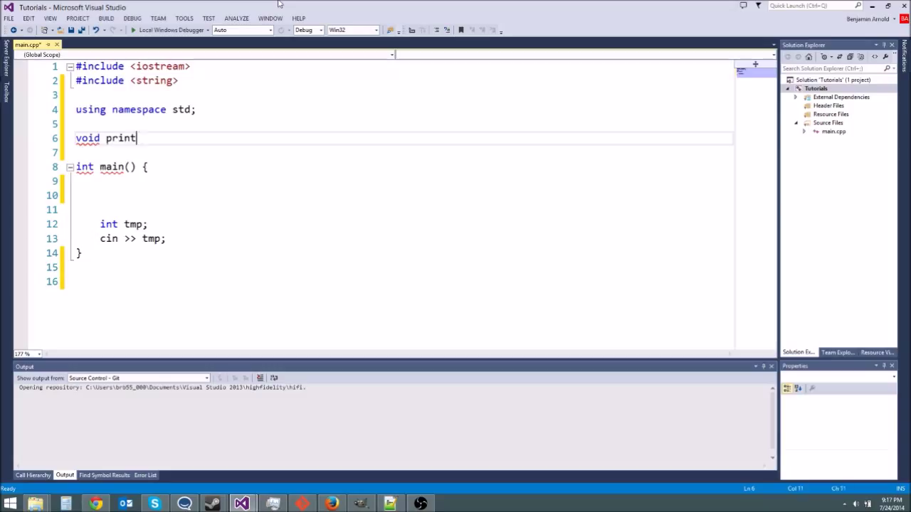
text(Error())
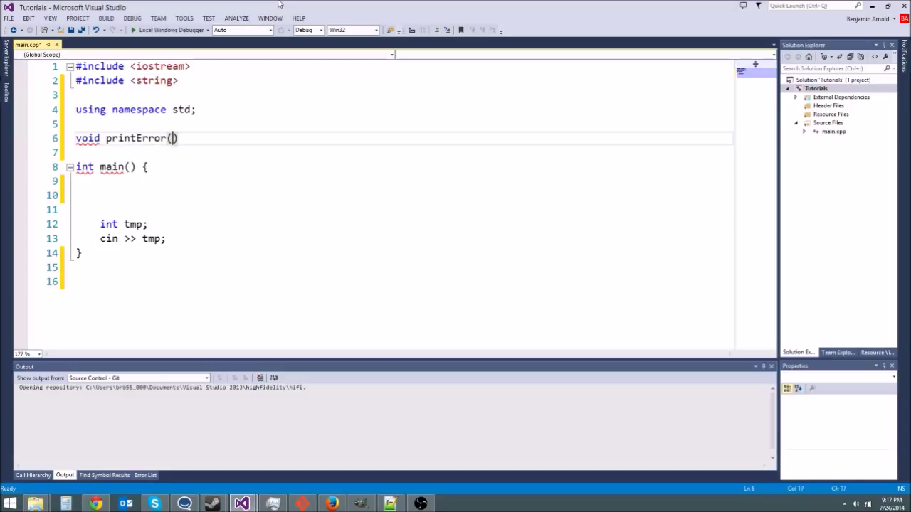
text(string s)
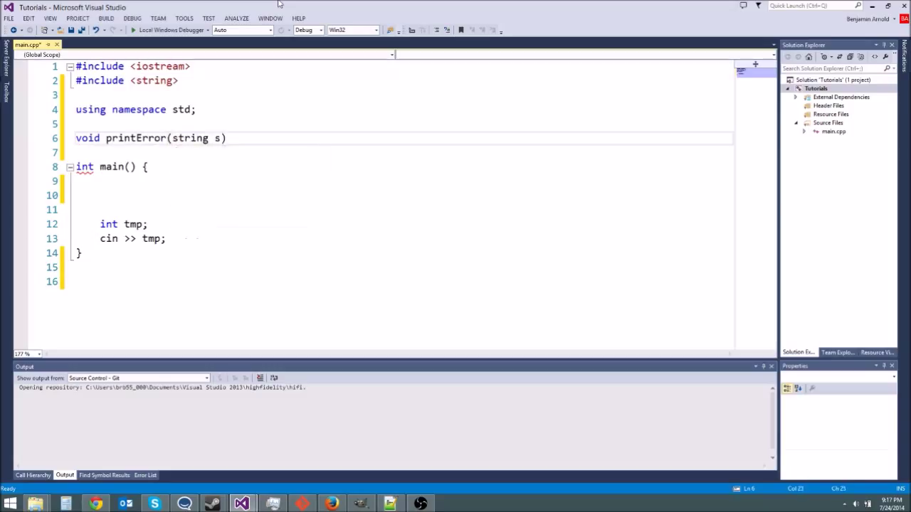
text(,)
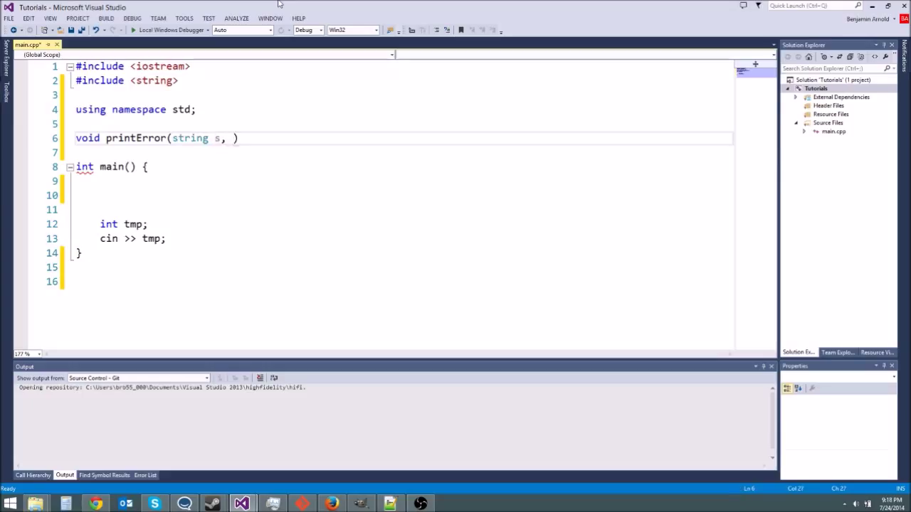
click(231, 138)
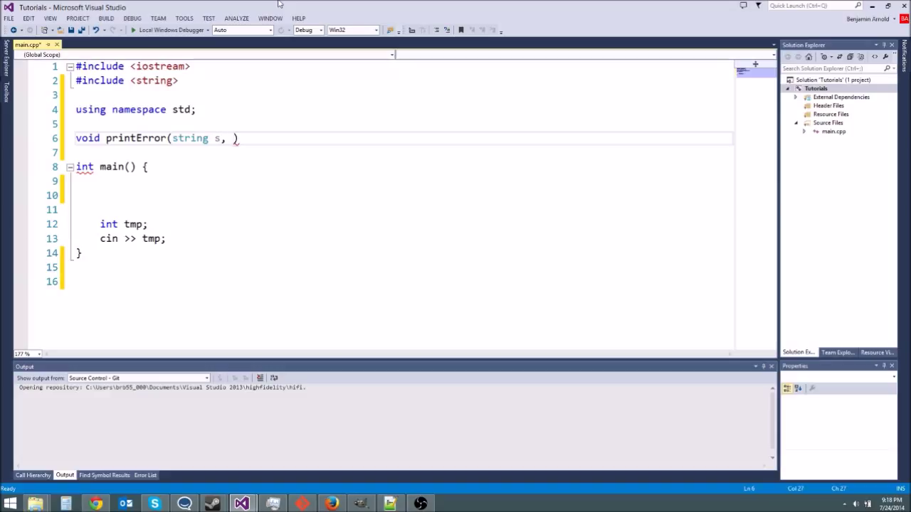
- Add the parameters bool printToFile and bool pauseProgram to printError
text(bool printToFile)
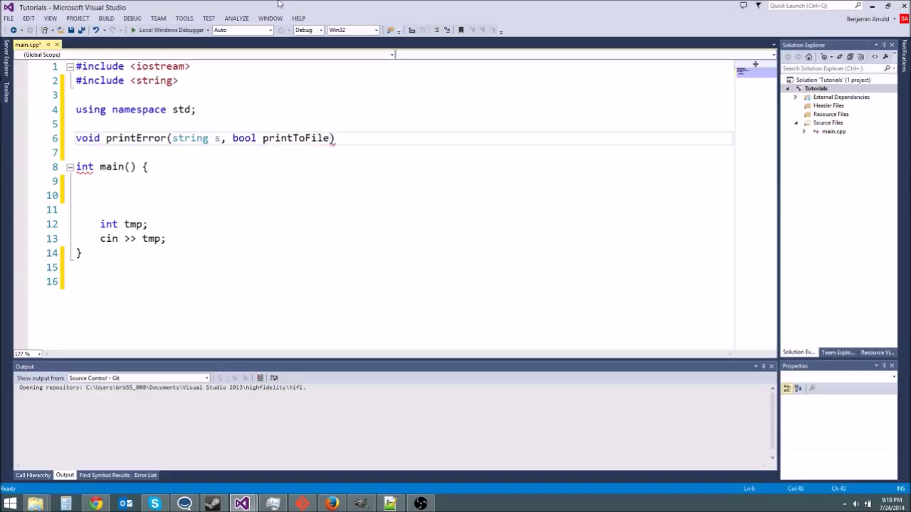
drag(230, 138, 333, 138)
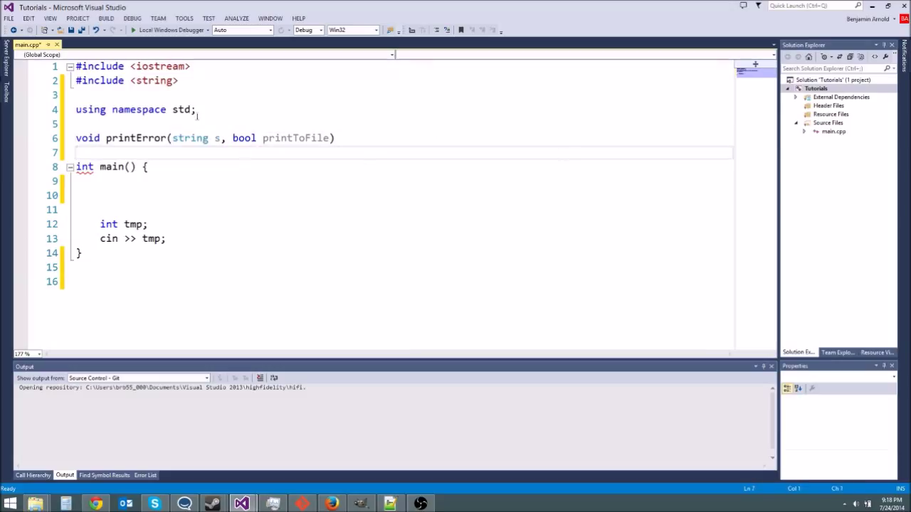
drag(232, 138, 330, 138)
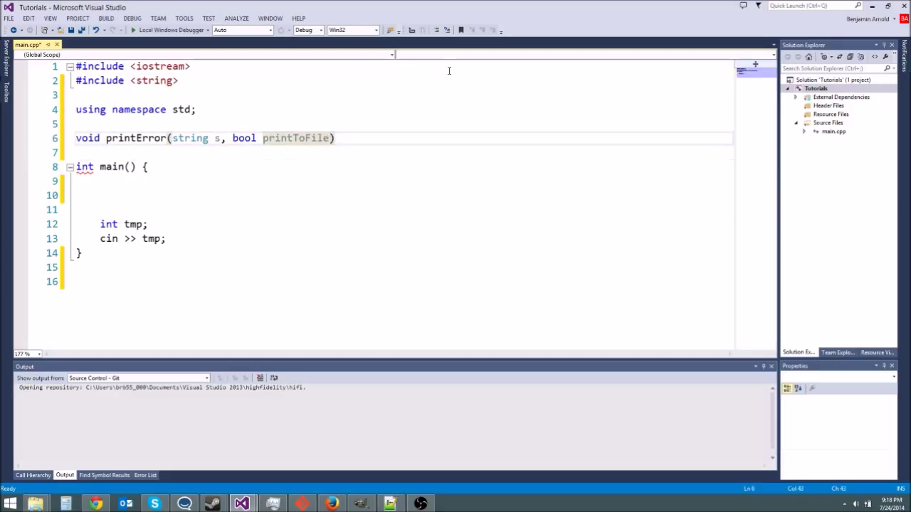
text(, b)
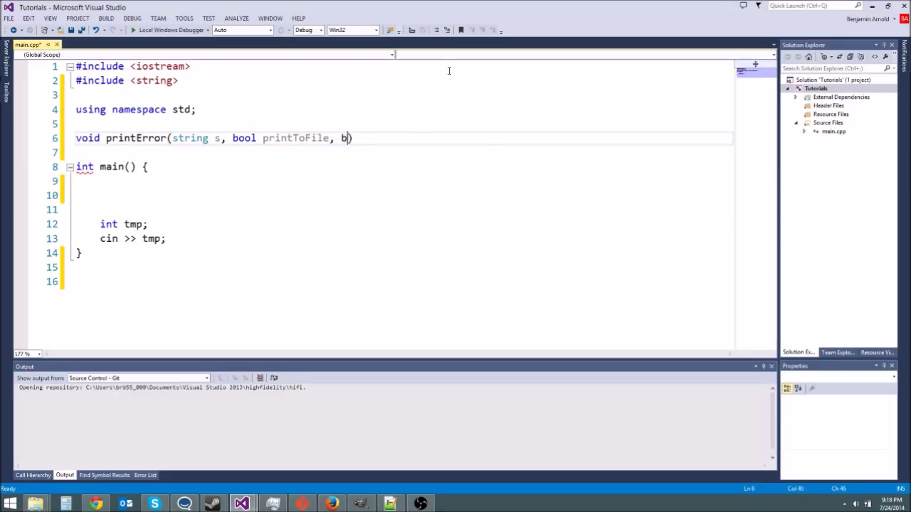
text(ool pausePro)
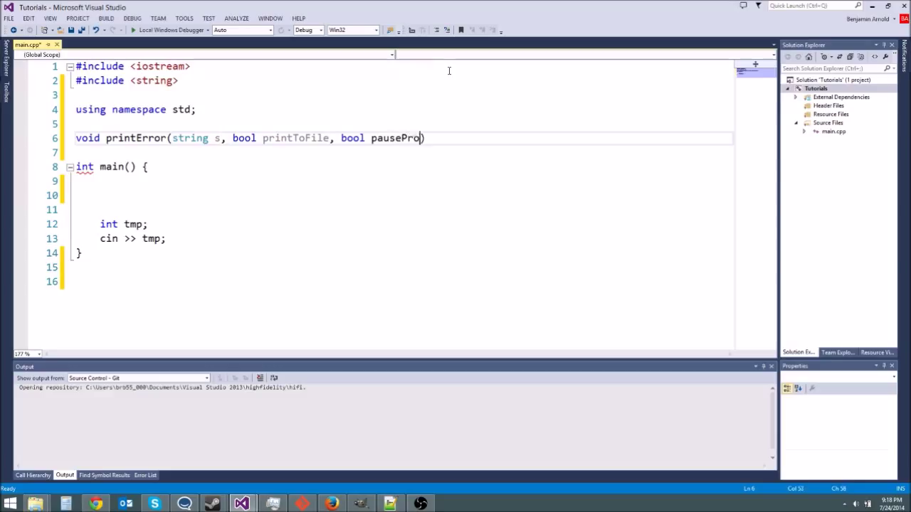
text(gram)
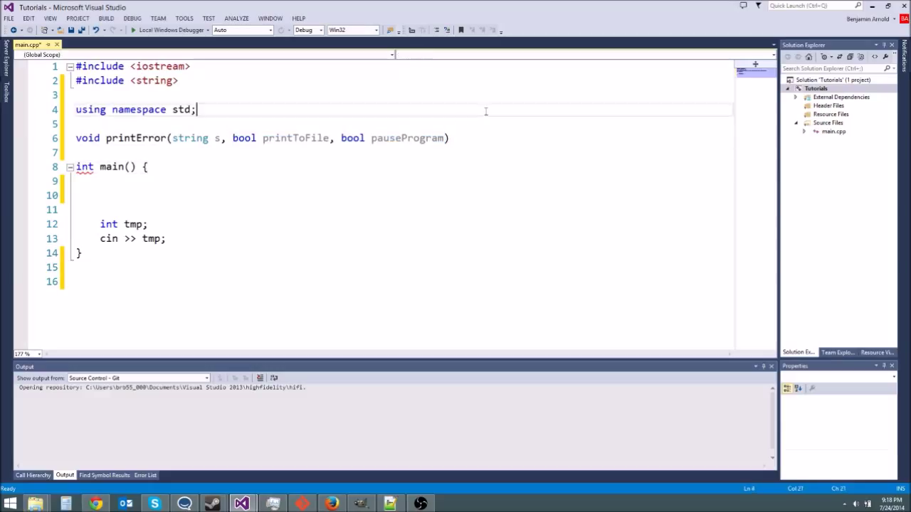
- End the prototype with a semicolon and define printError below main with printf("%s\n", s.c_str());
click(450, 138)
text(;)
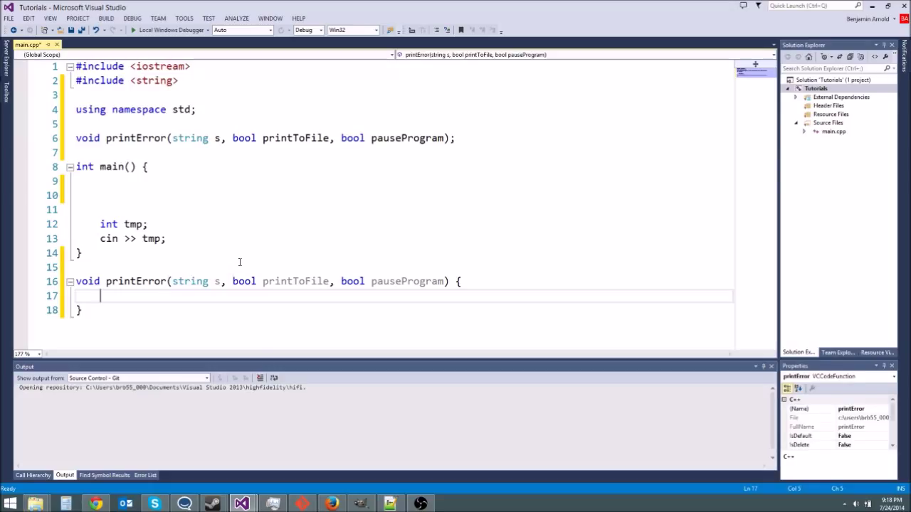
text(printf(""))
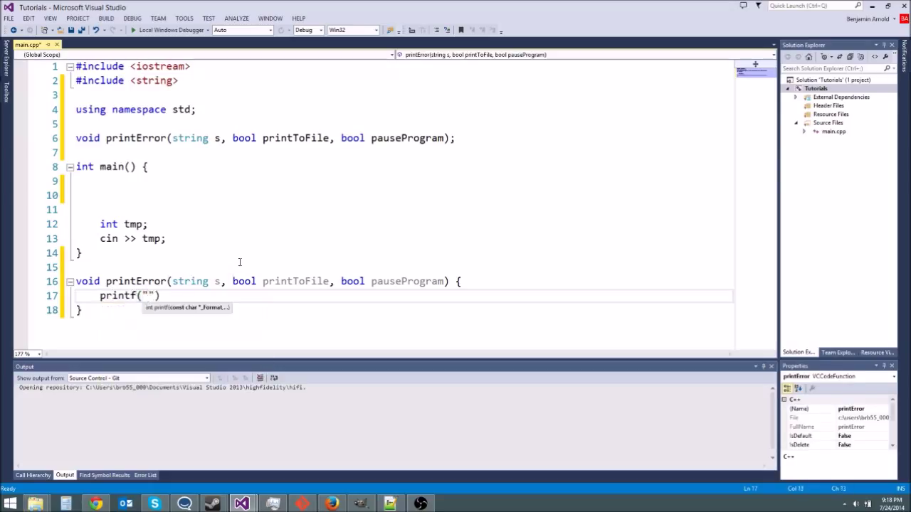
text(%)
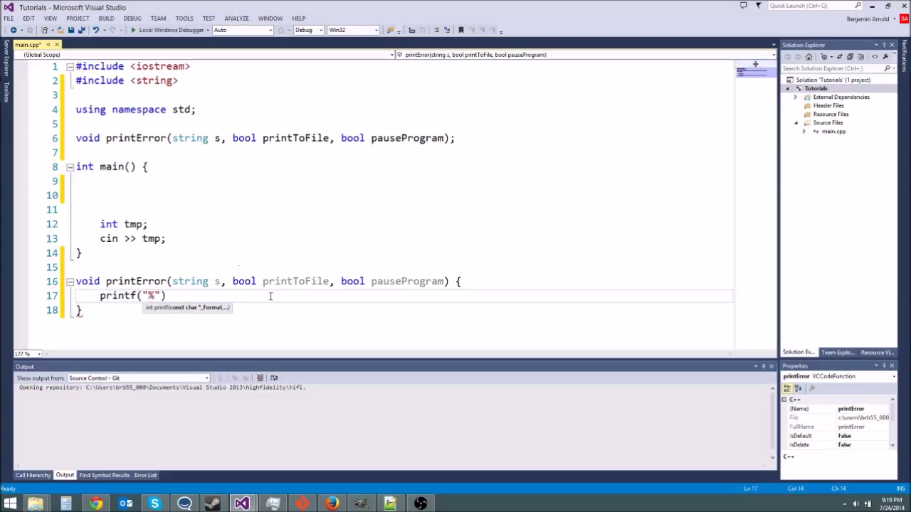
text(s\n)
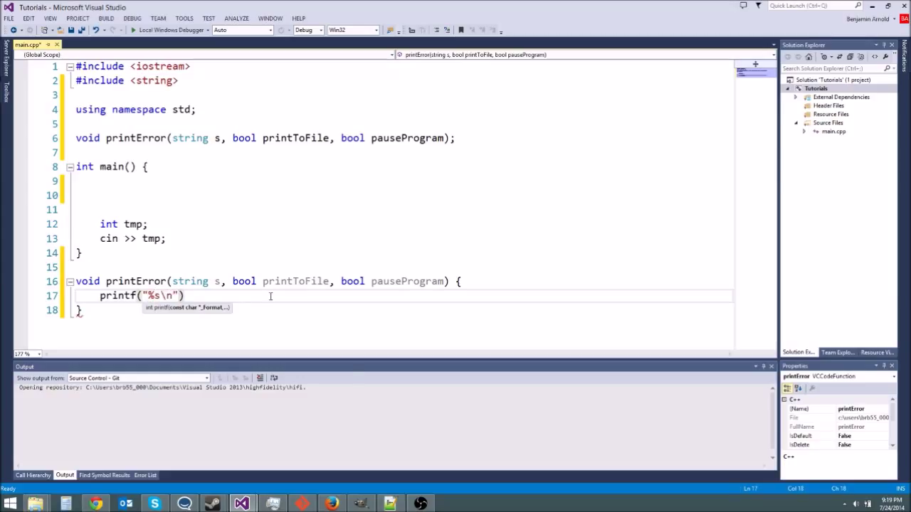
text(, s)
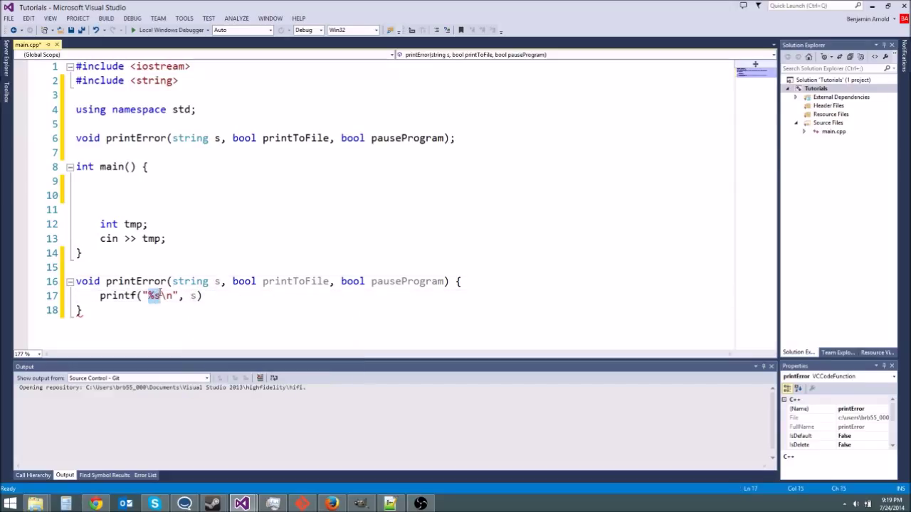
text(.c_str()
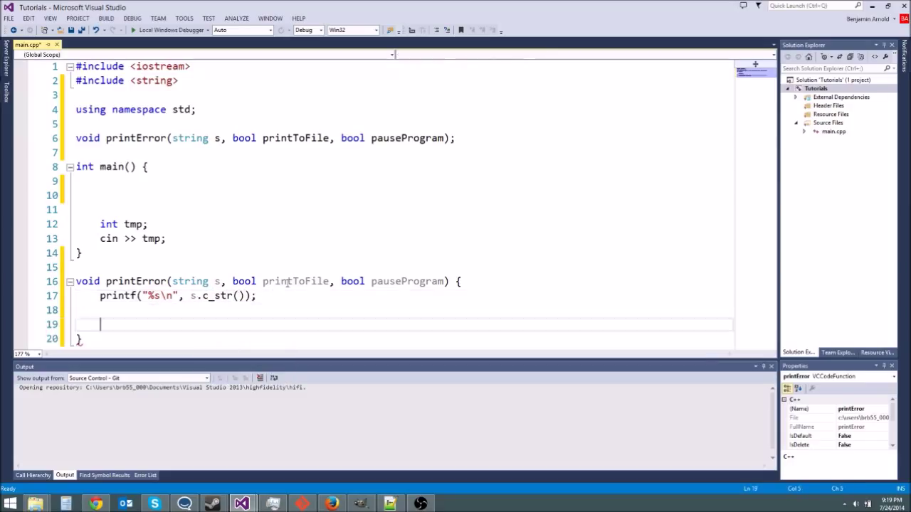
- Add an if (printToFile) { } block inside printError, without the == true comparison
scroll(down, 3)
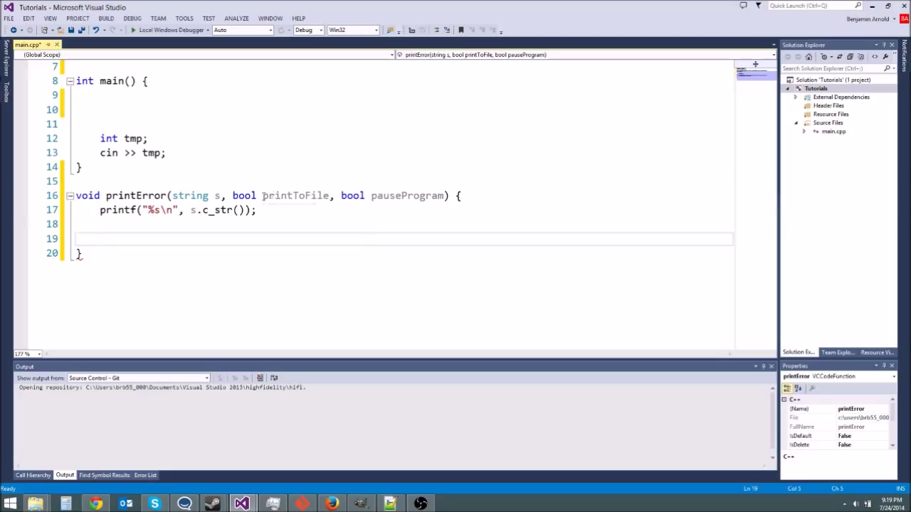
double_click(295, 196)
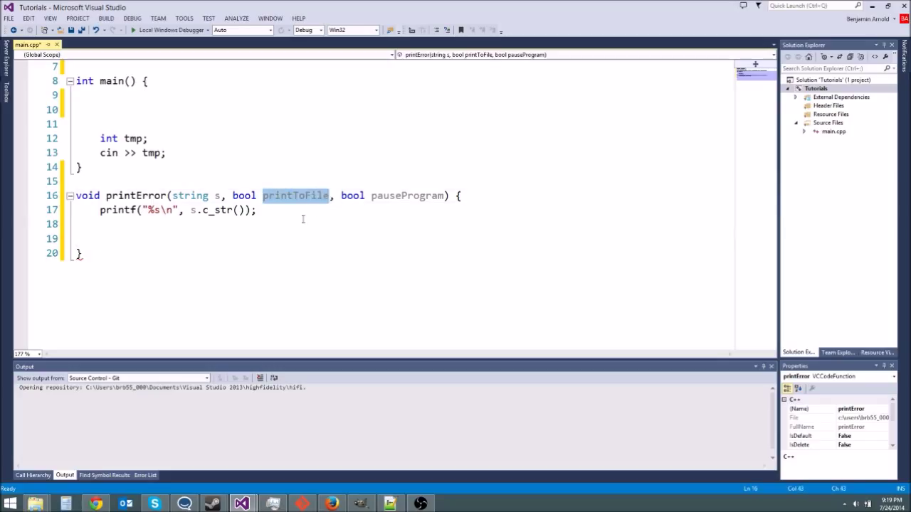
text(if (printToFile)
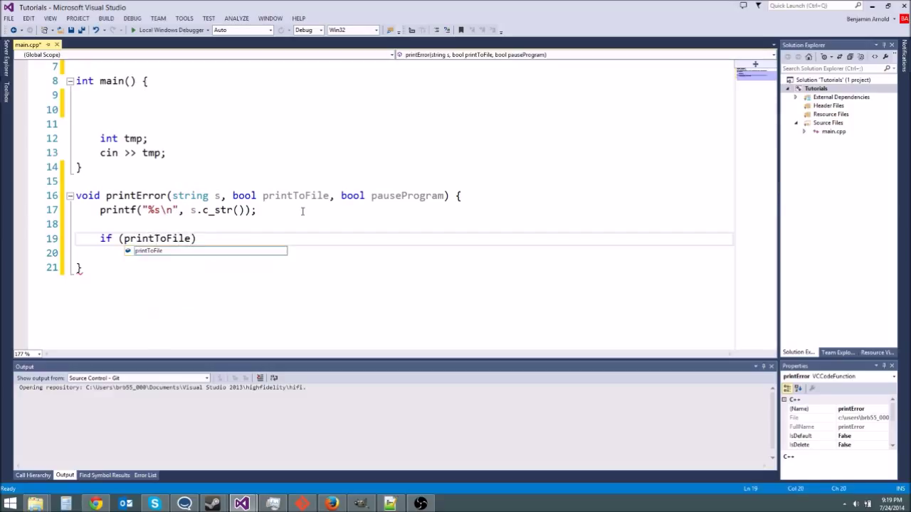
text({)
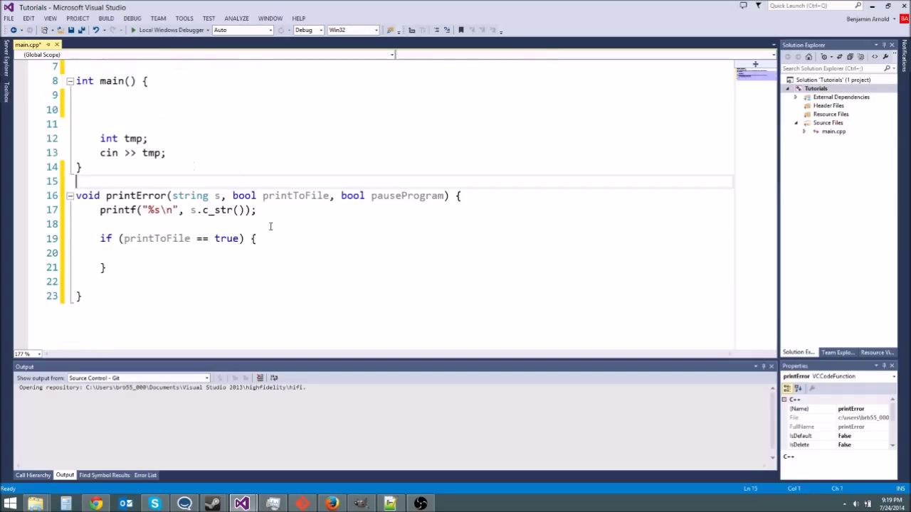
double_click(156, 239)
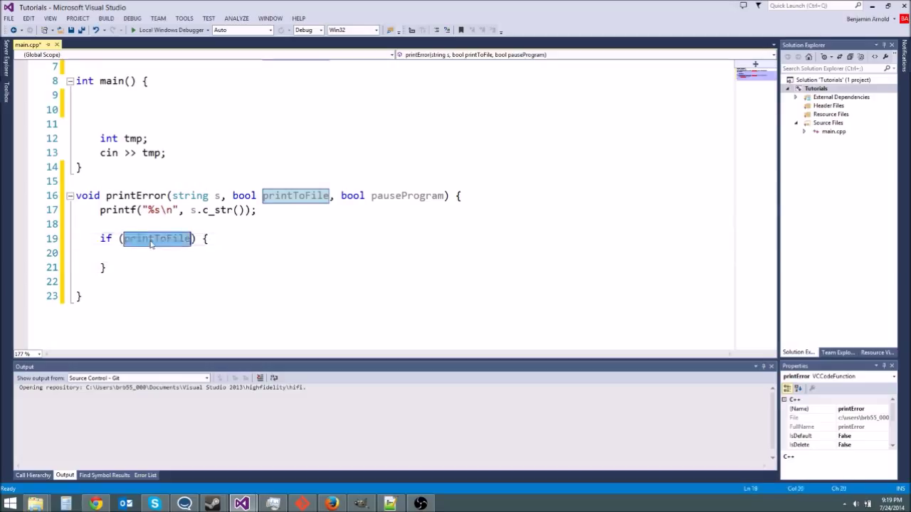
click(154, 239)
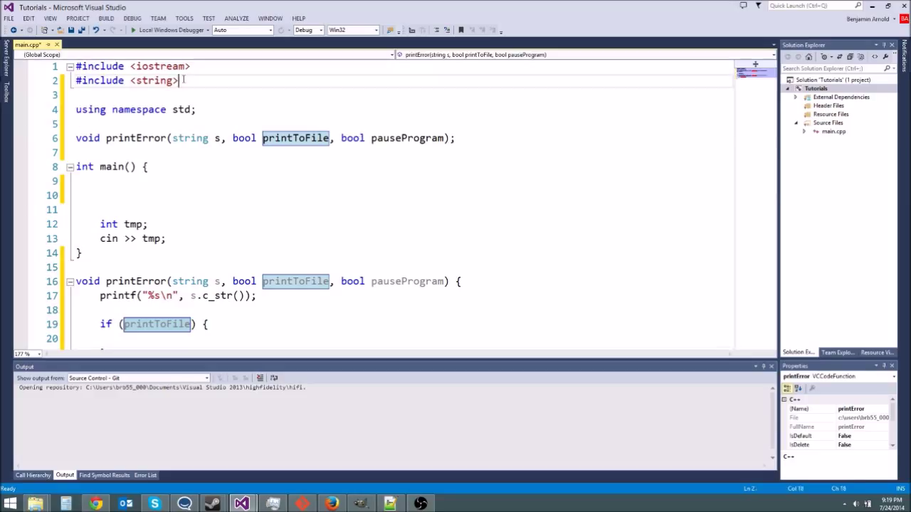
- Include <fstream> and declare ofstream file("Errors.txt") inside the printToFile block
text(#include <)
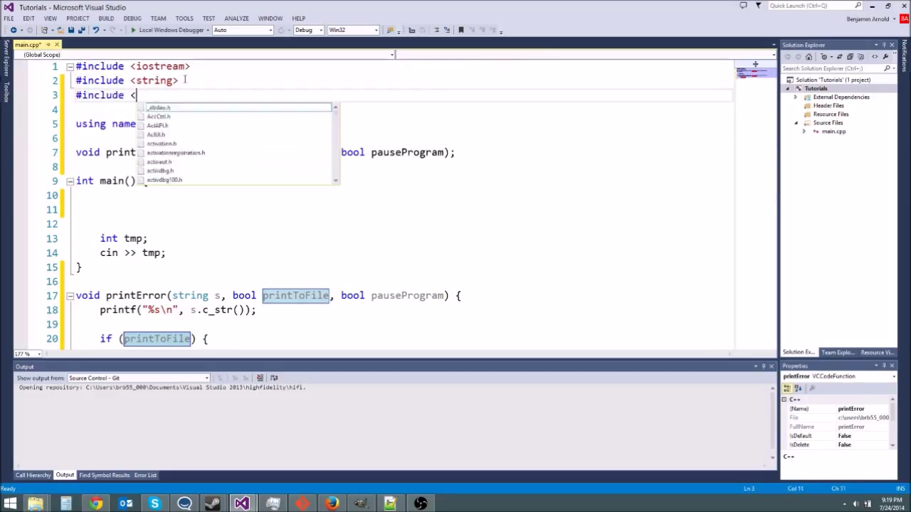
text(fstream>)
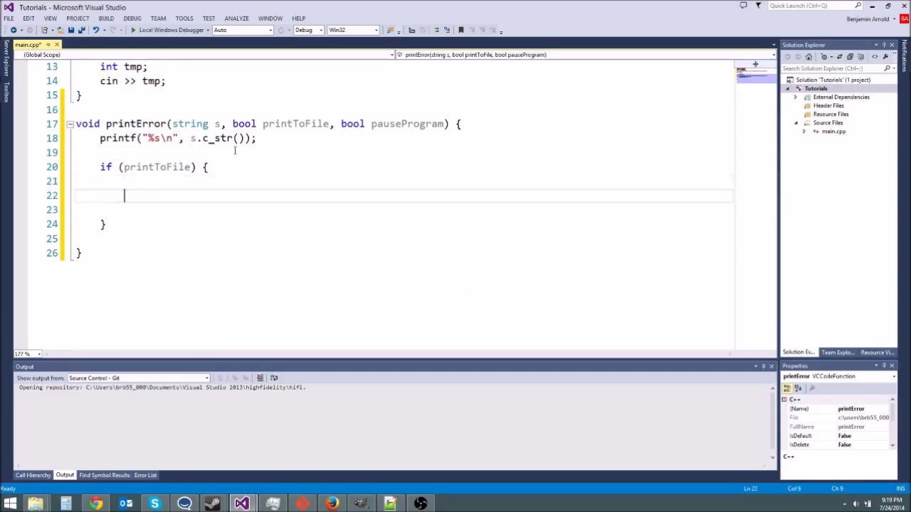
text(ofstream)
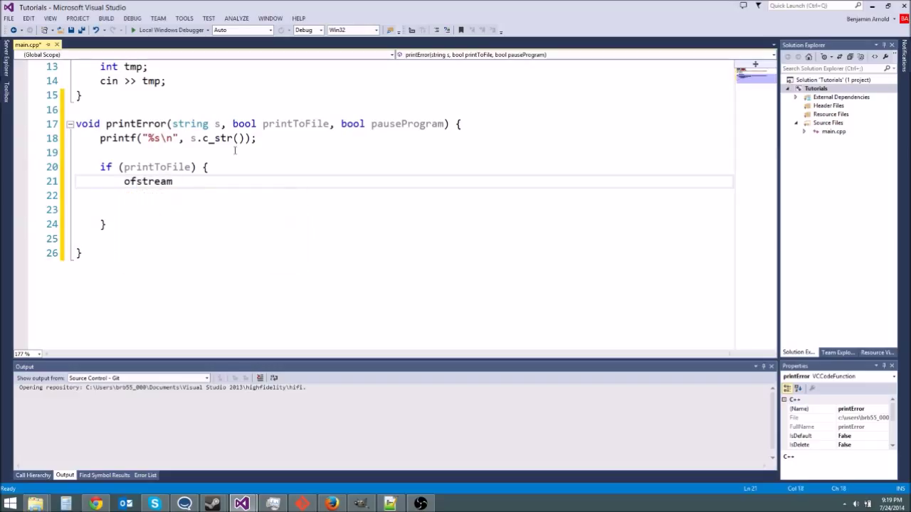
text(file)
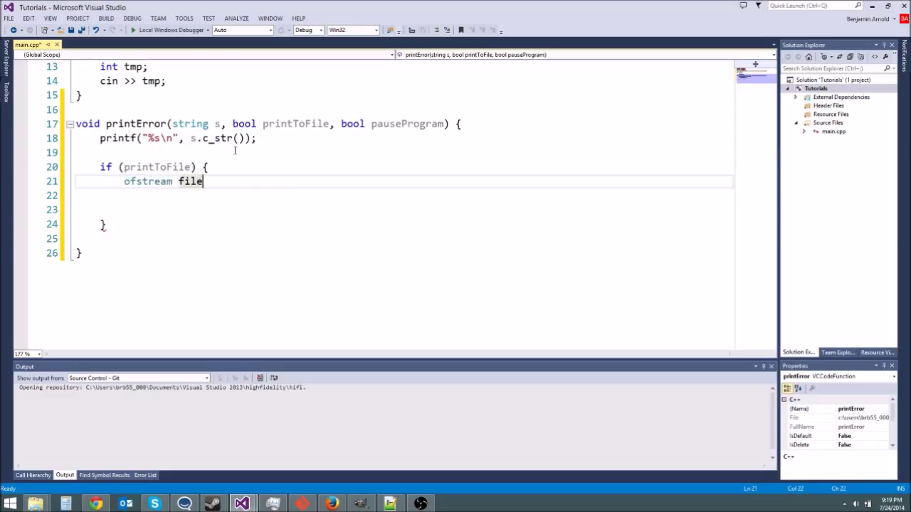
text(())
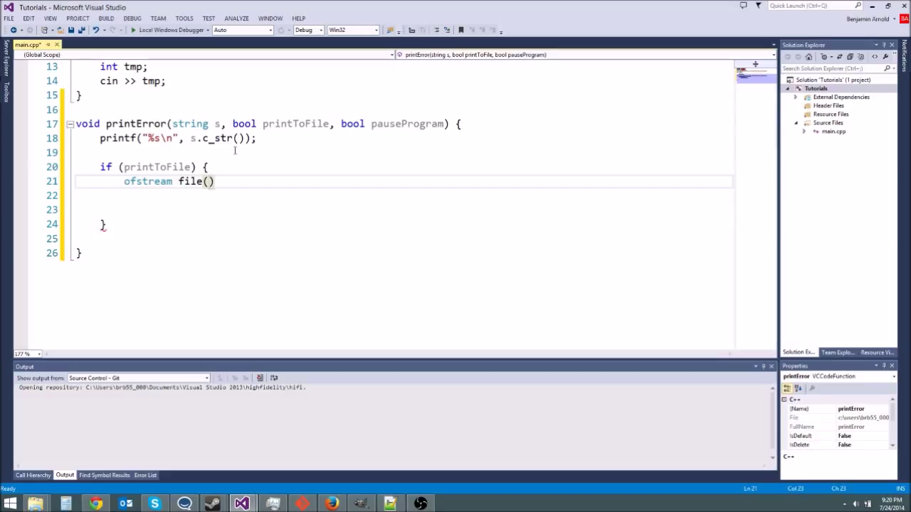
text(s)
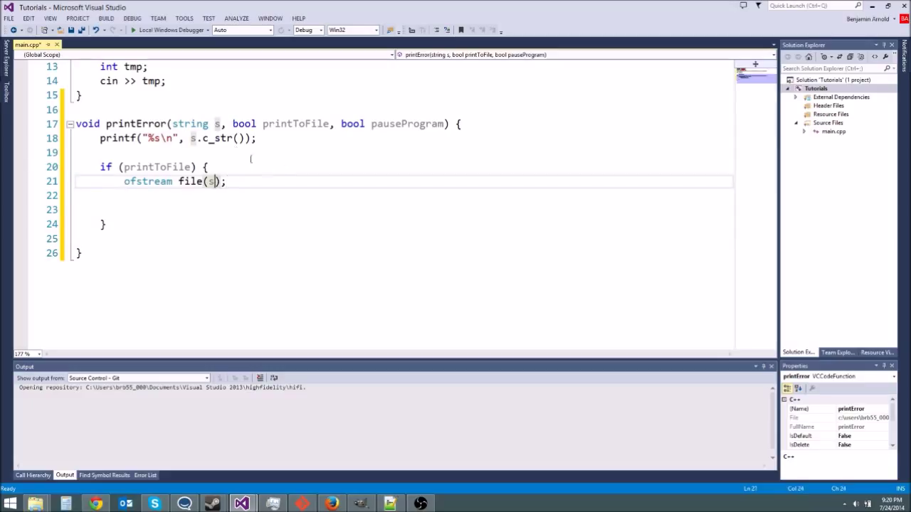
text("Er)
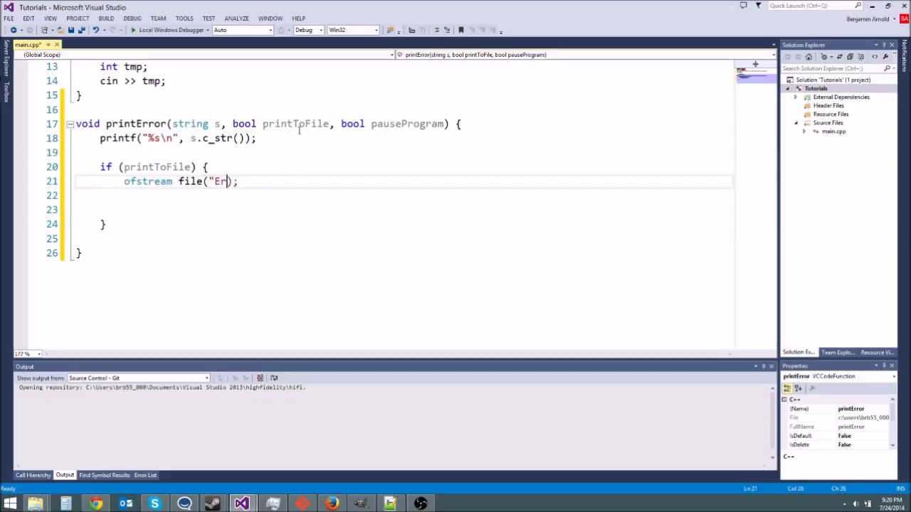
text(rors.txt)
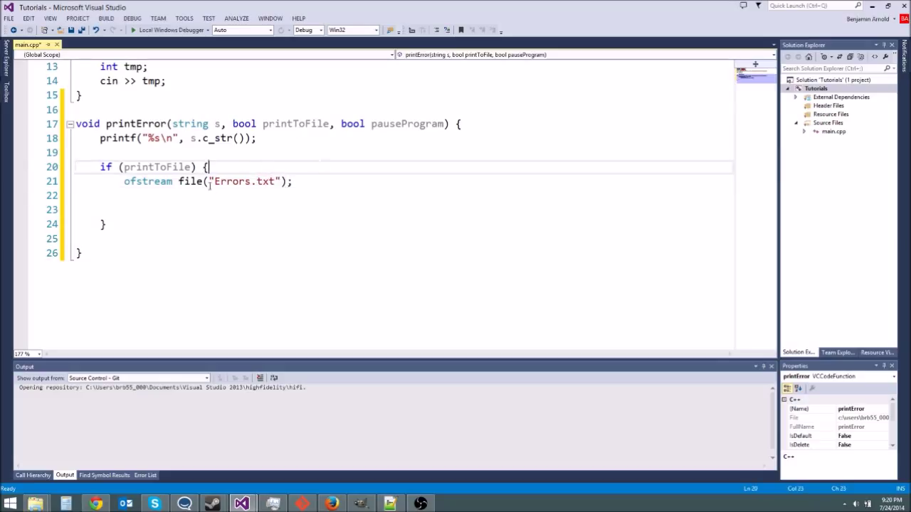
- Rename the log file from Errors.txt to ErrorLog.txt
click(221, 182)
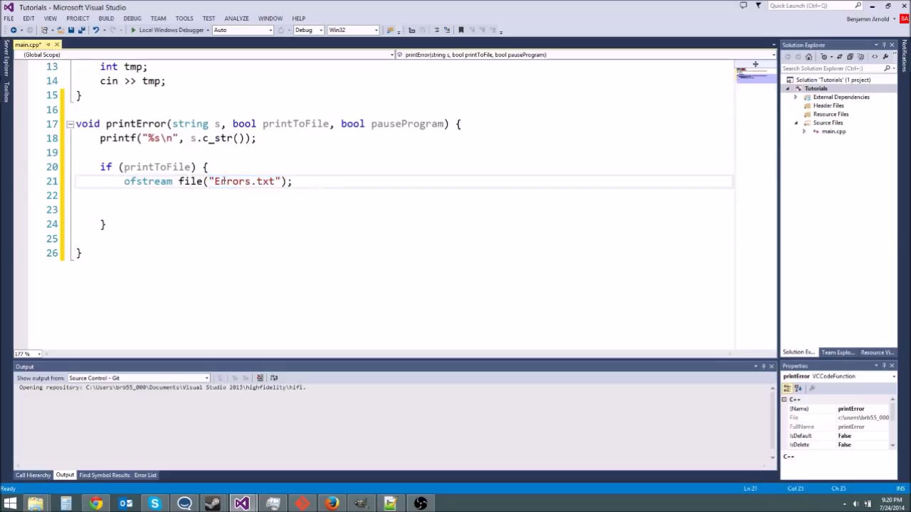
double_click(231, 181)
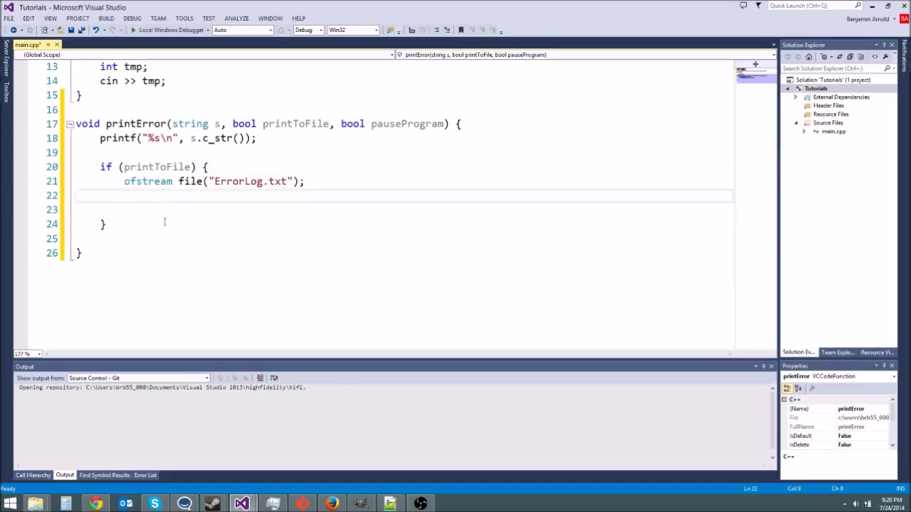
click(142, 209)
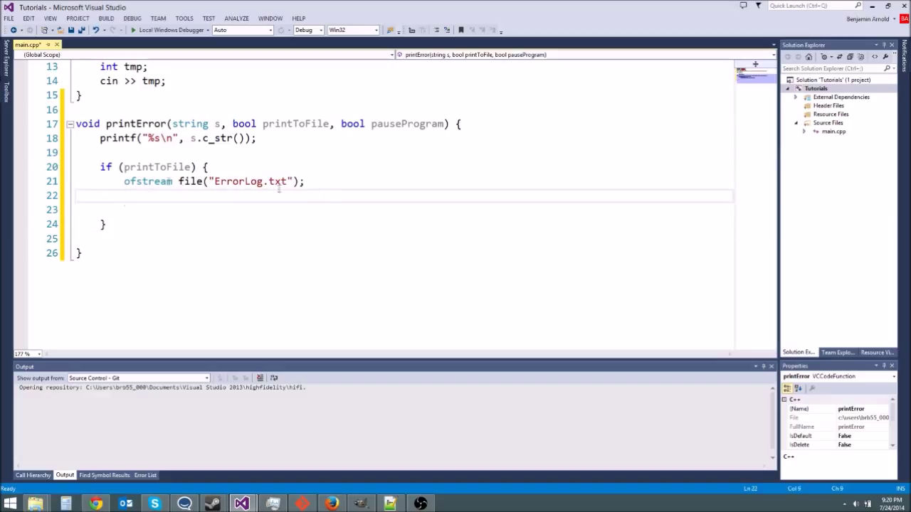
- Handle file.fail() by calling perror("ErrorLog.txt") and returning
text(if (file.fail()) {)
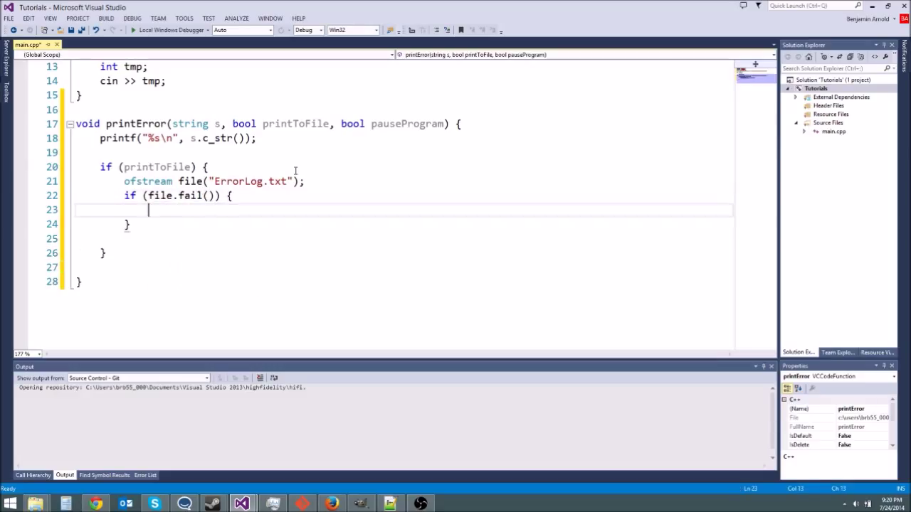
text(pe)
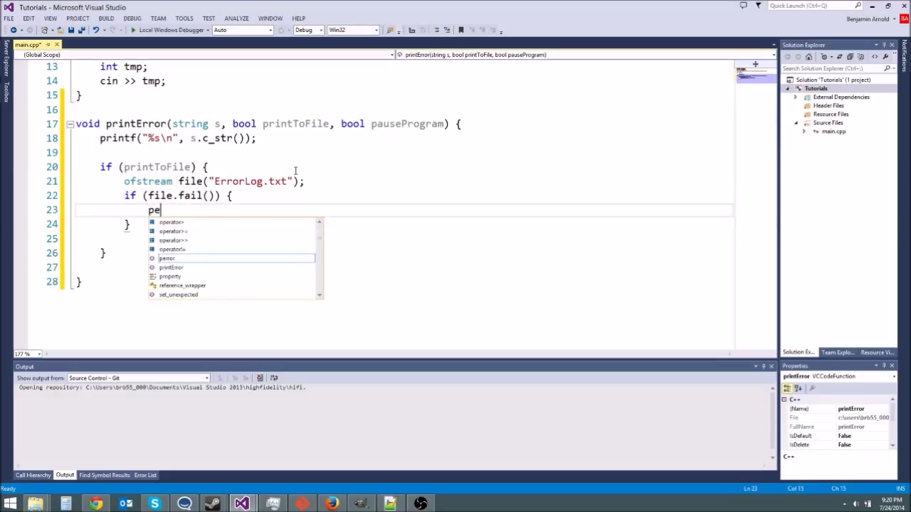
text(rror()
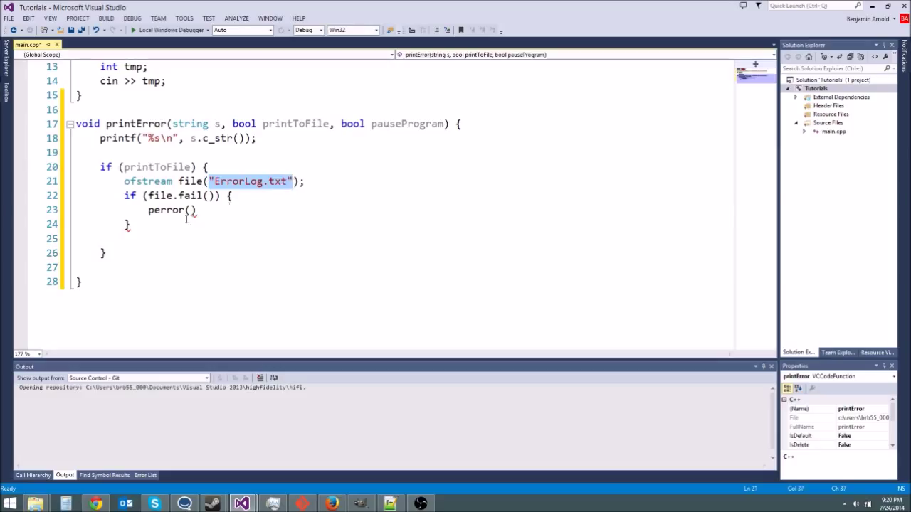
text("ErrorLog.txt")
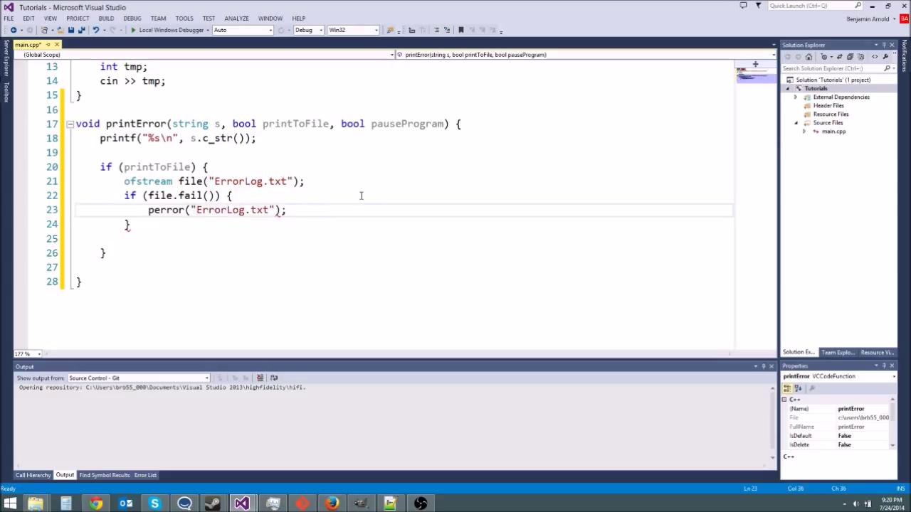
text(return;)
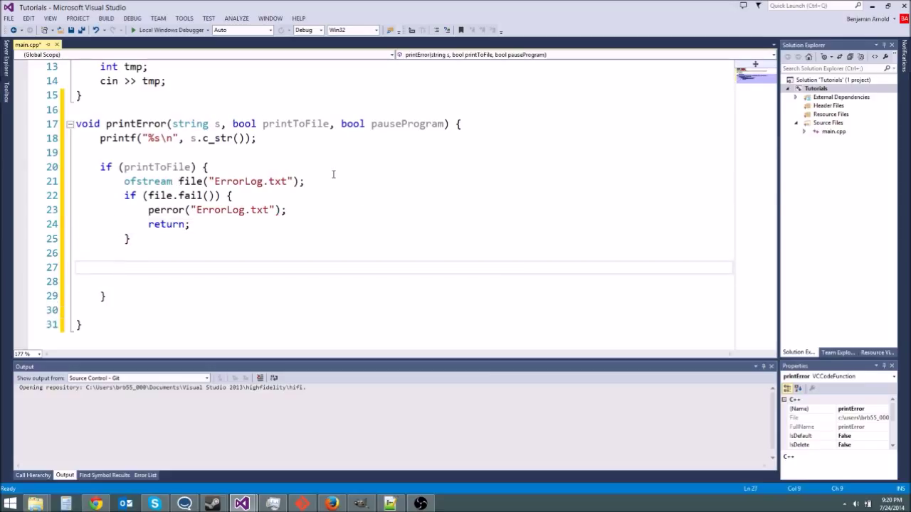
- Write s to the file with endl, then close it with file.close();
text(file << s << endl;)
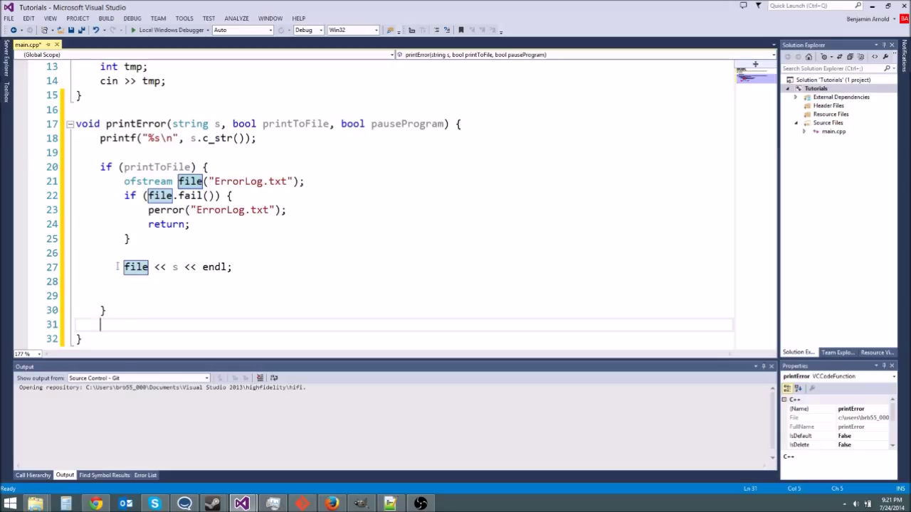
text(file.)
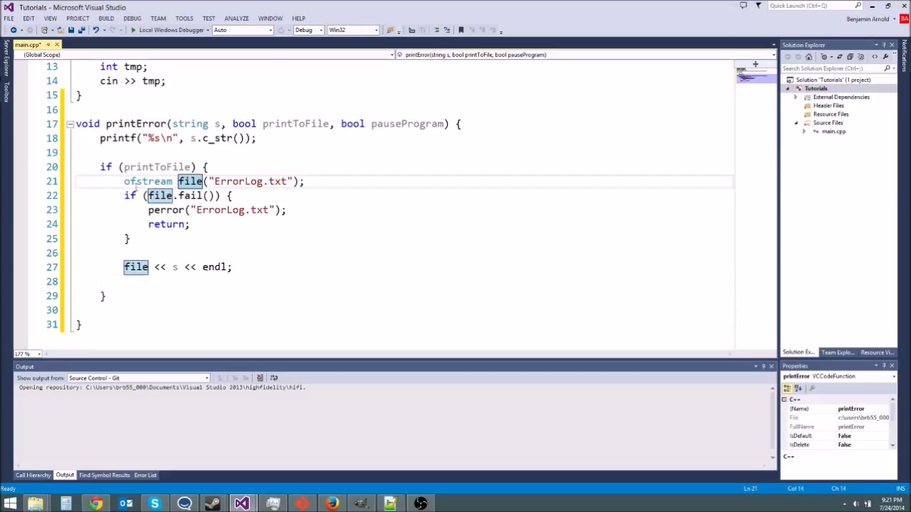
click(247, 269)
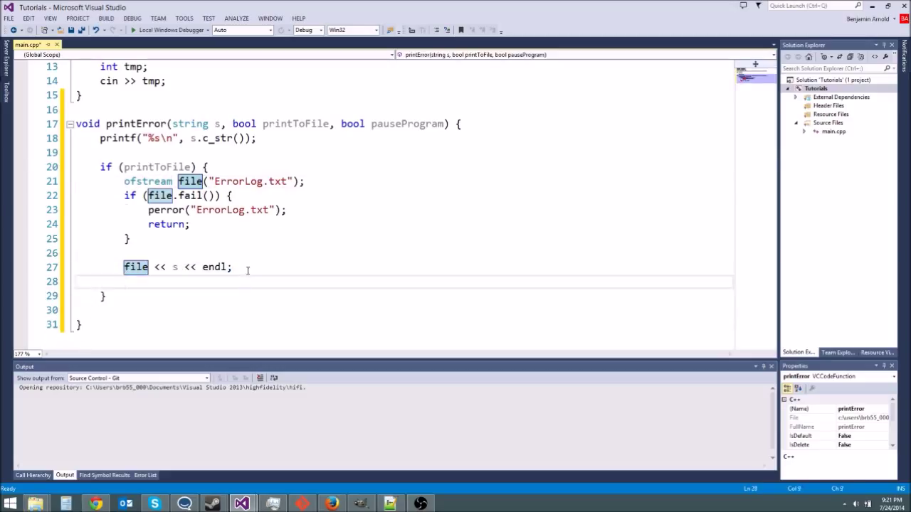
text(file)
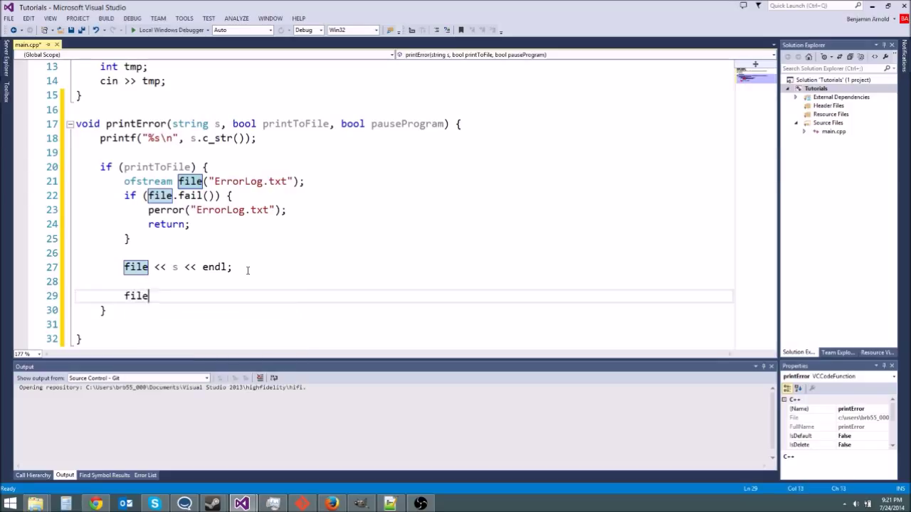
text(.close();)
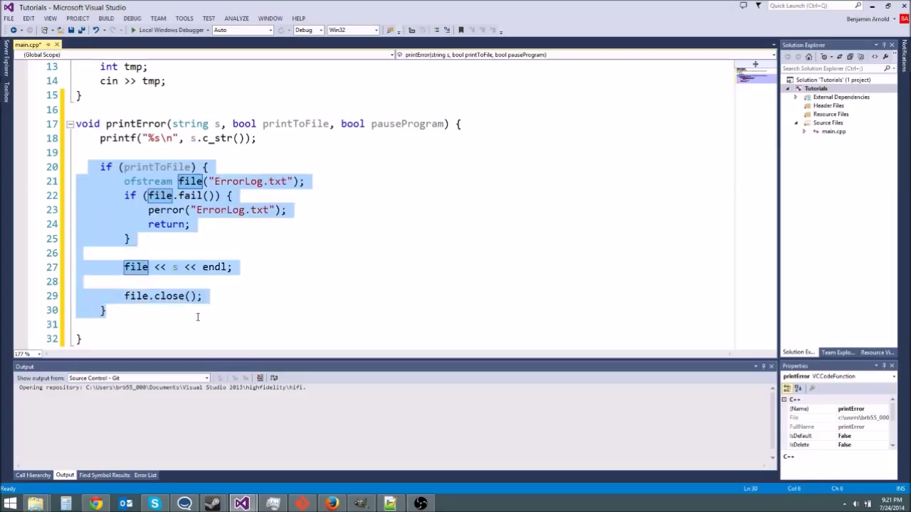
text(if (pauseProgram()
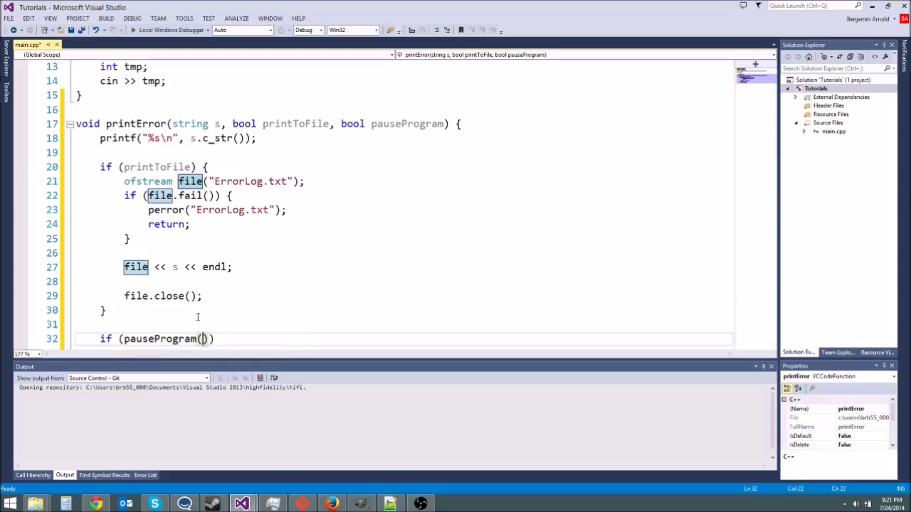
- Make the pauseProgram branch print "Enter any key to continue..." and add int tmp; cin >> tmp; to main
text(==)
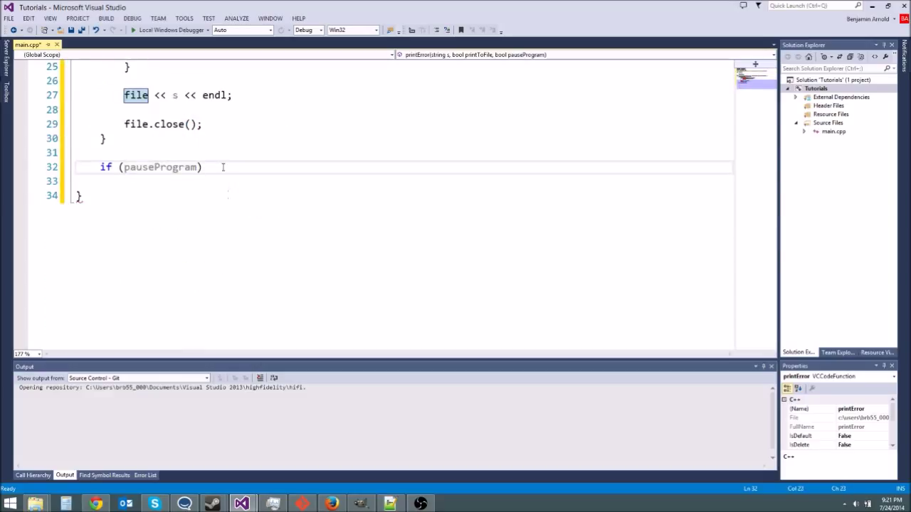
text({)
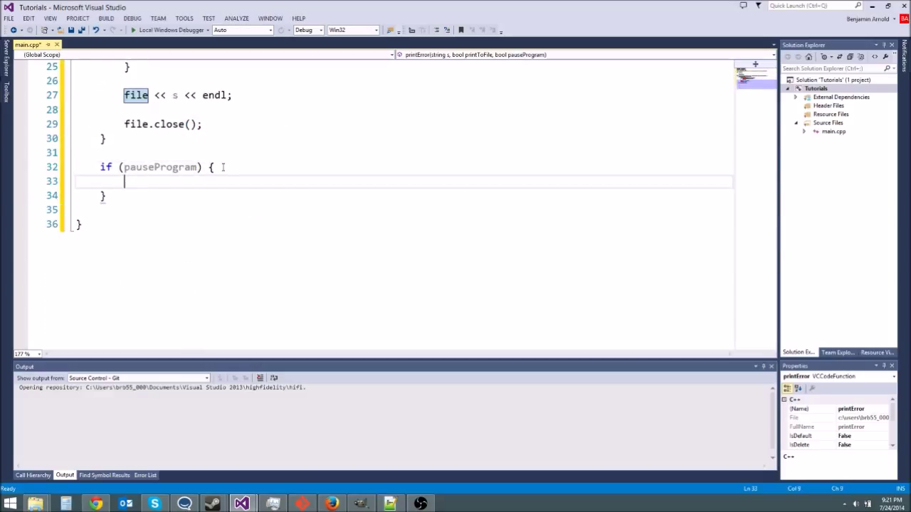
text(cout << ")
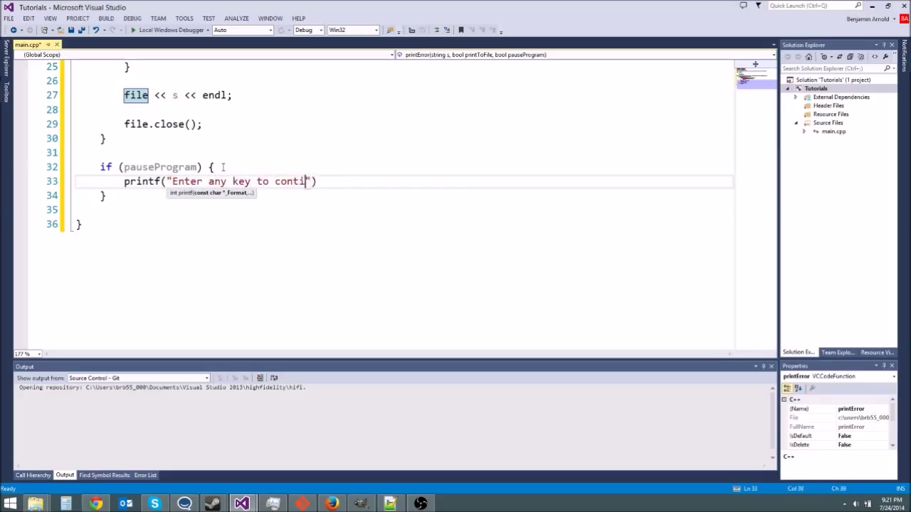
text(nue...)
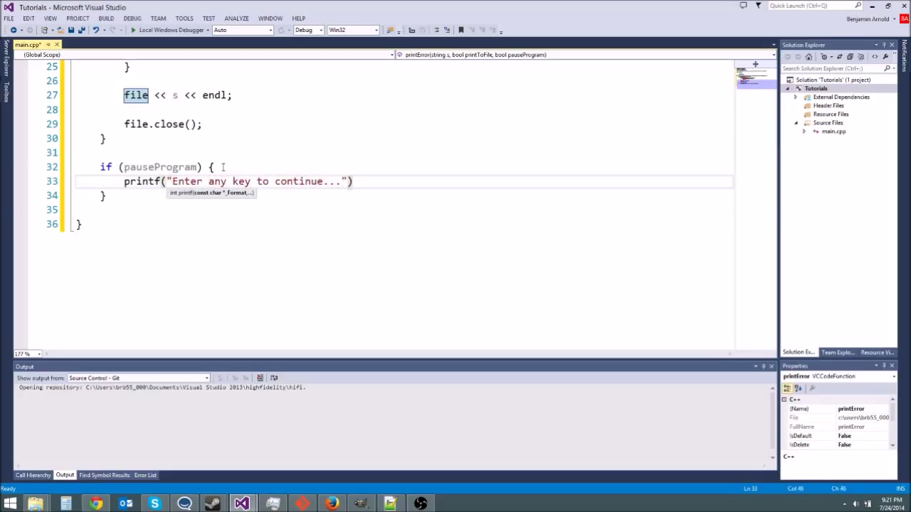
text(\n)
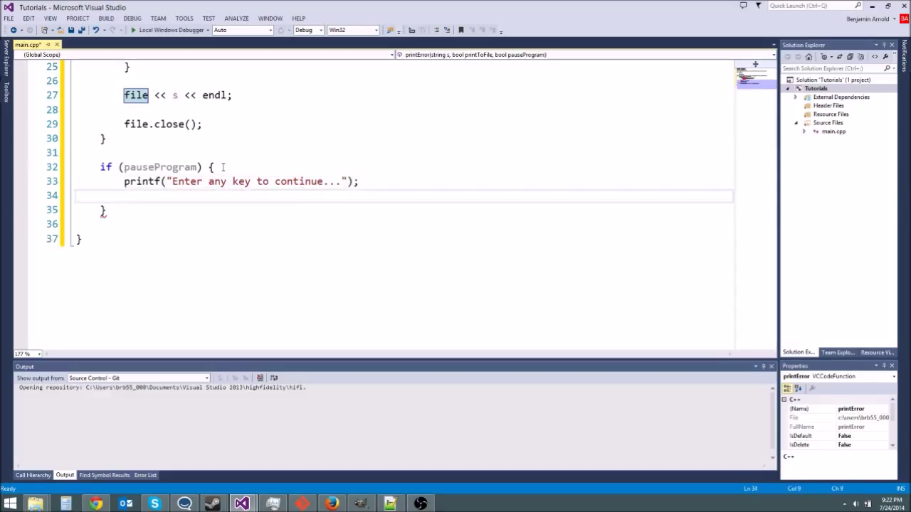
text(int tmp;)
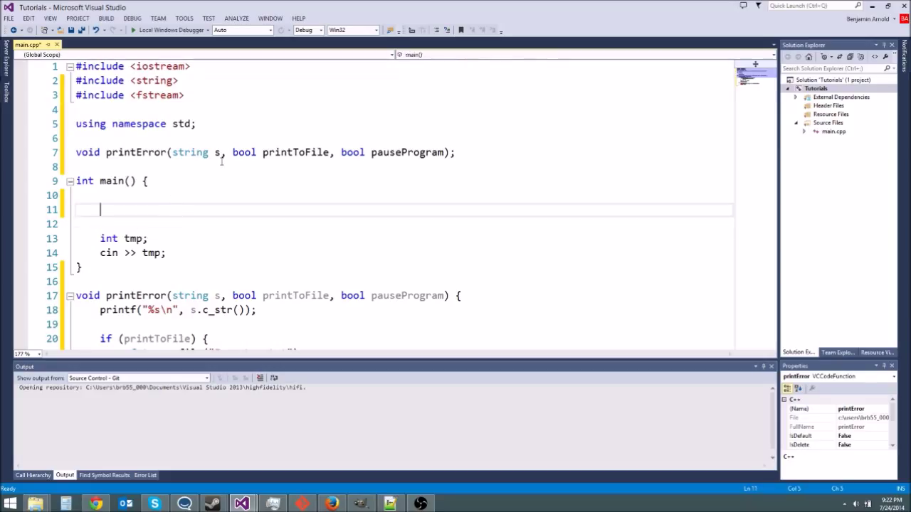
- Call printError("File does not exist!", true, true); as main's first statement
text(printError()
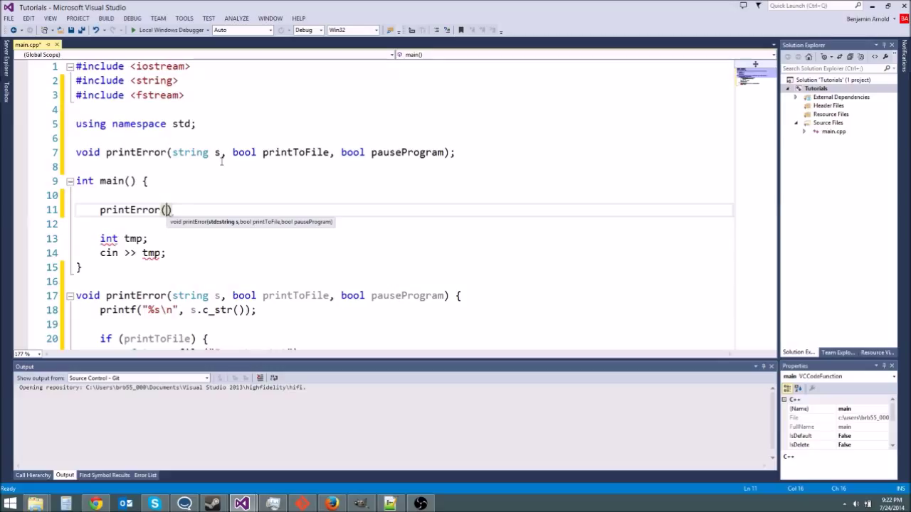
text("")
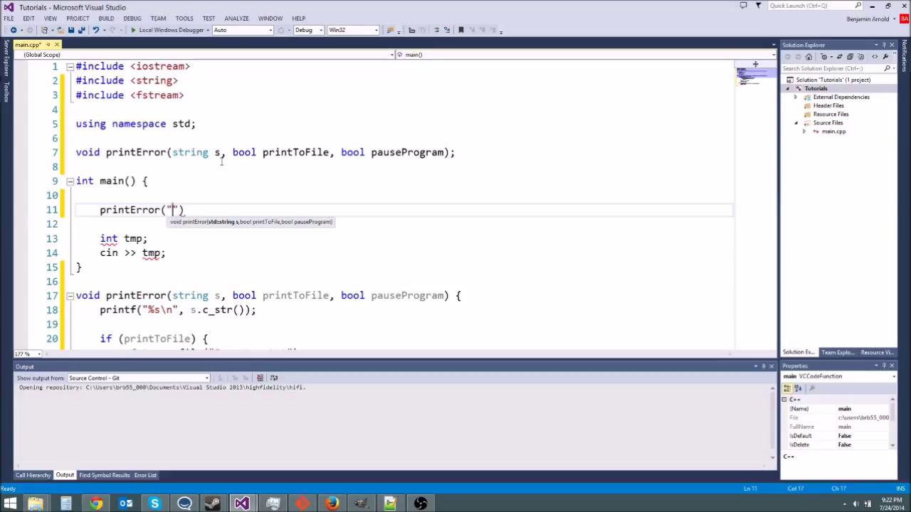
text(File does i)
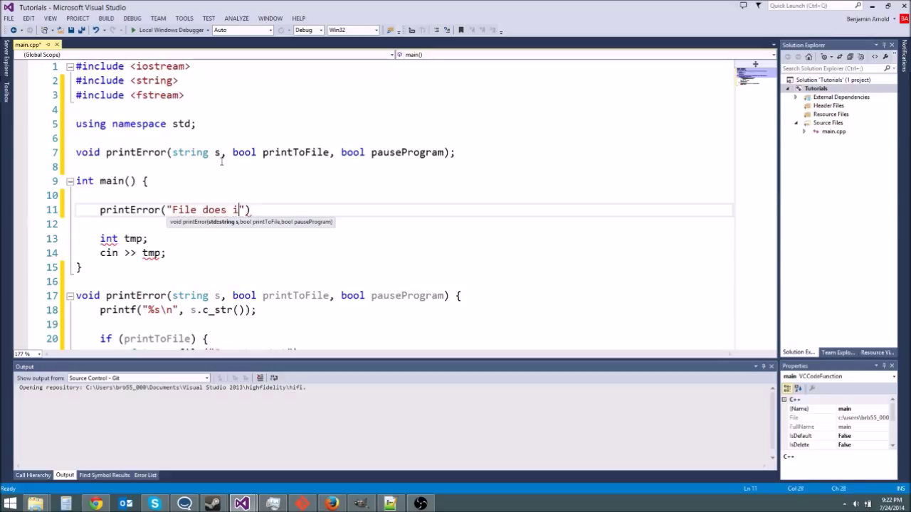
text(ot exist)
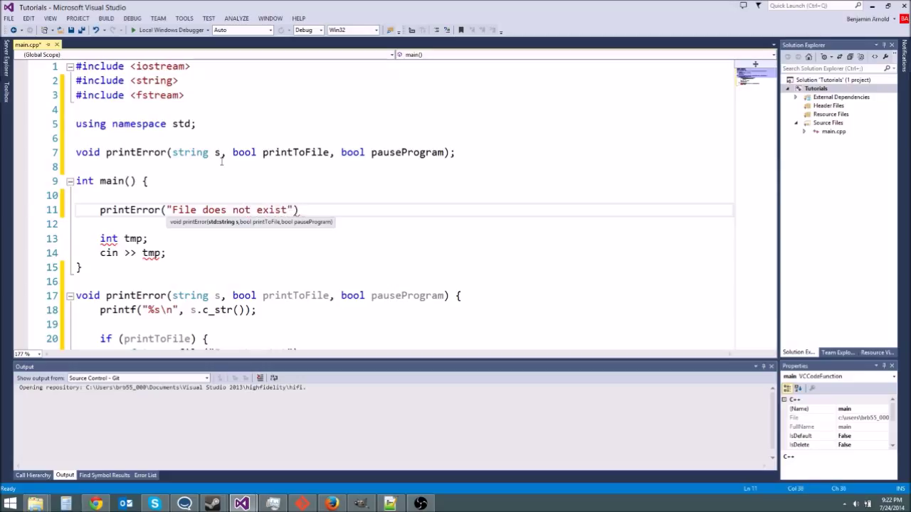
text(!,)
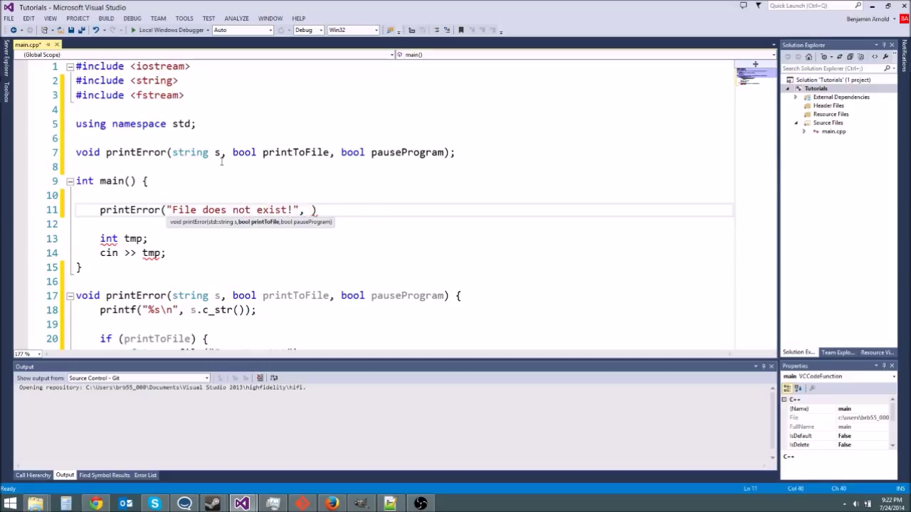
text(true, t)
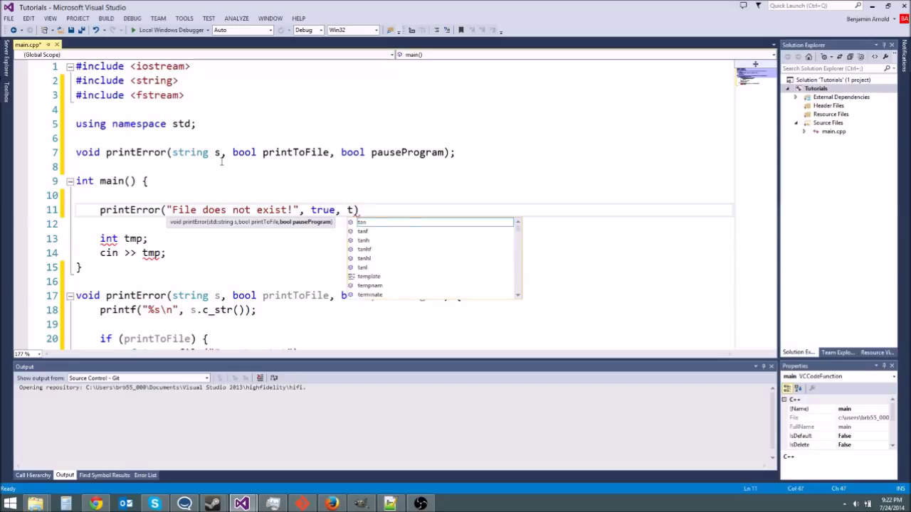
text(rue);)
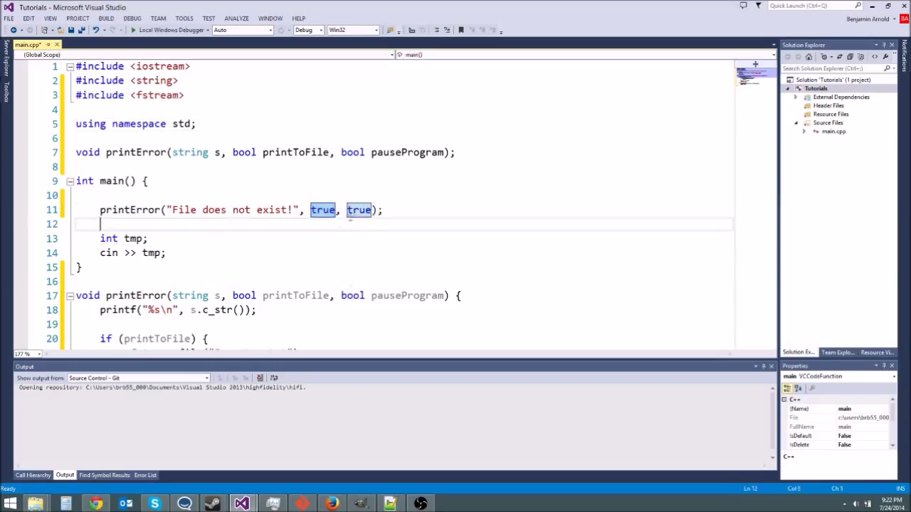
click(421, 216)
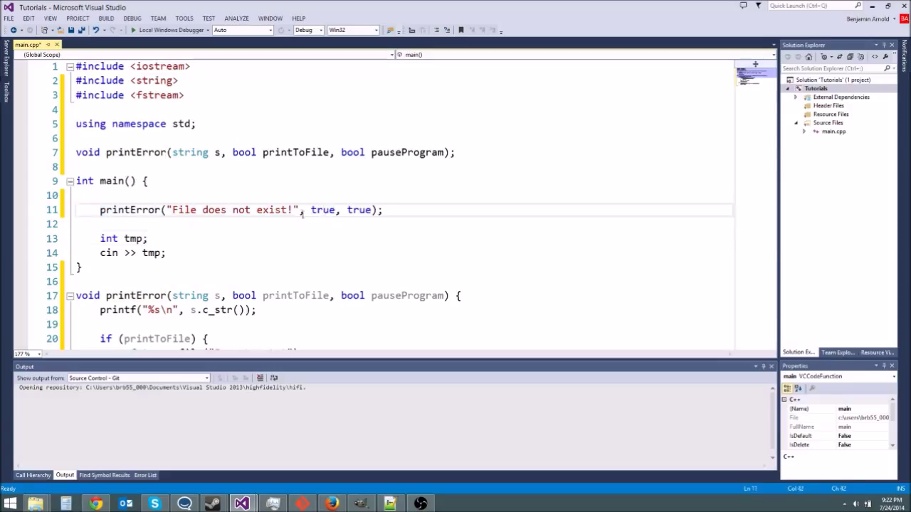
click(83, 197)
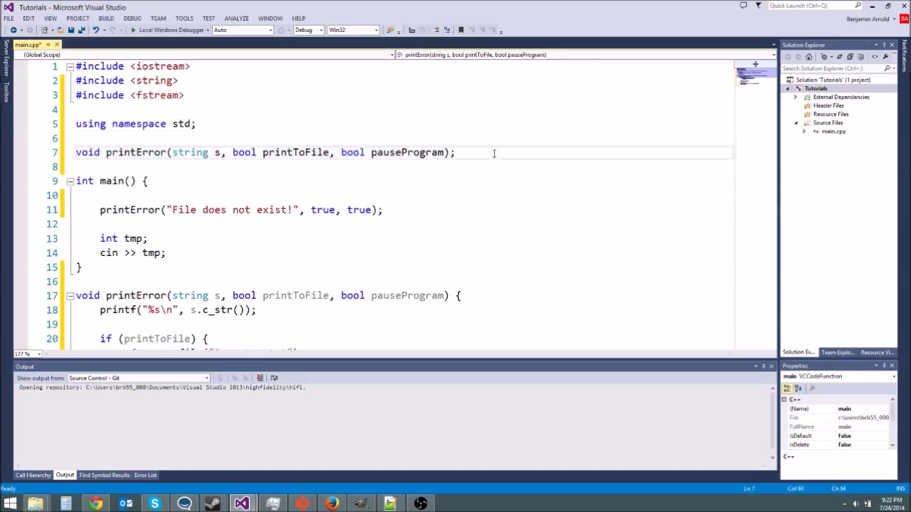
- Default printToFile to true in the prototype and remove the true, true arguments from main's call
click(441, 151)
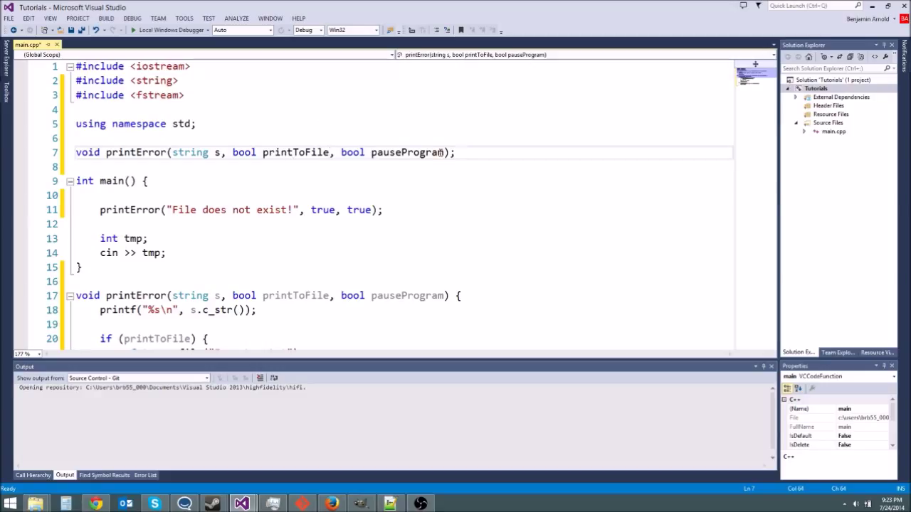
text(=)
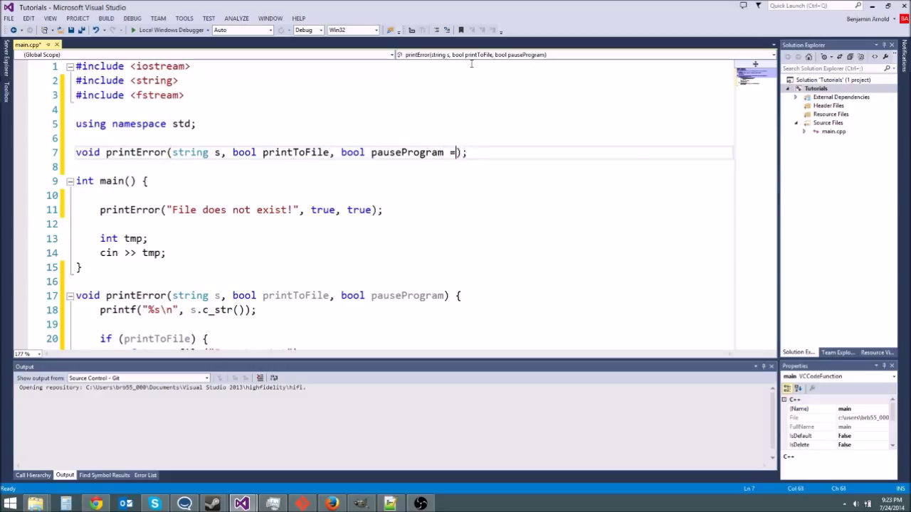
text(true)
click(401, 209)
text(fals)
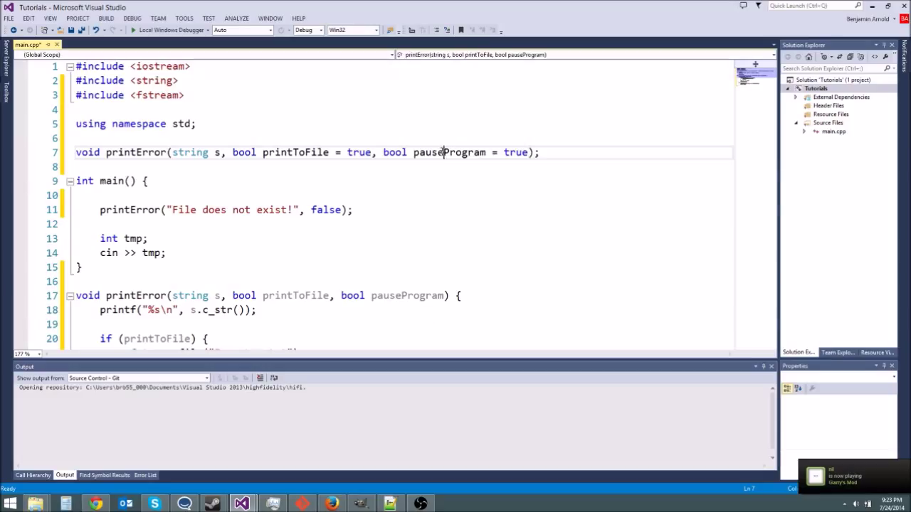
text(,)
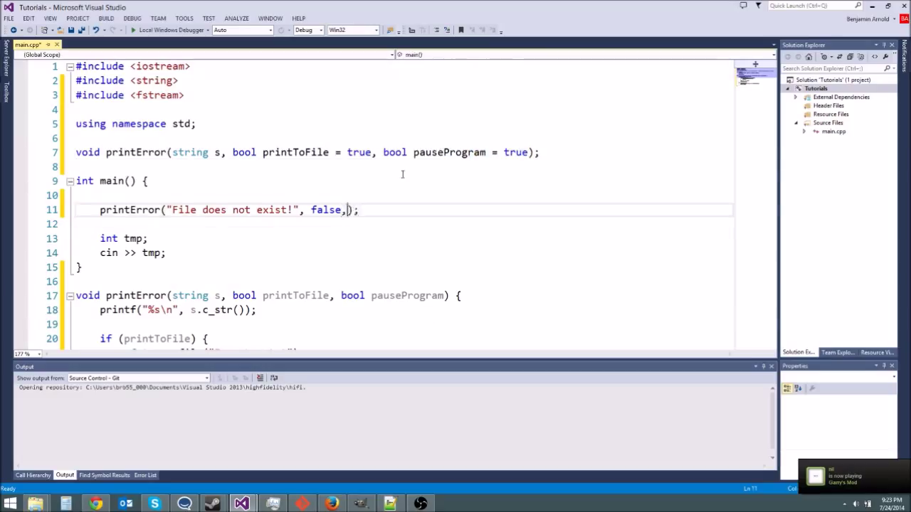
text(false)
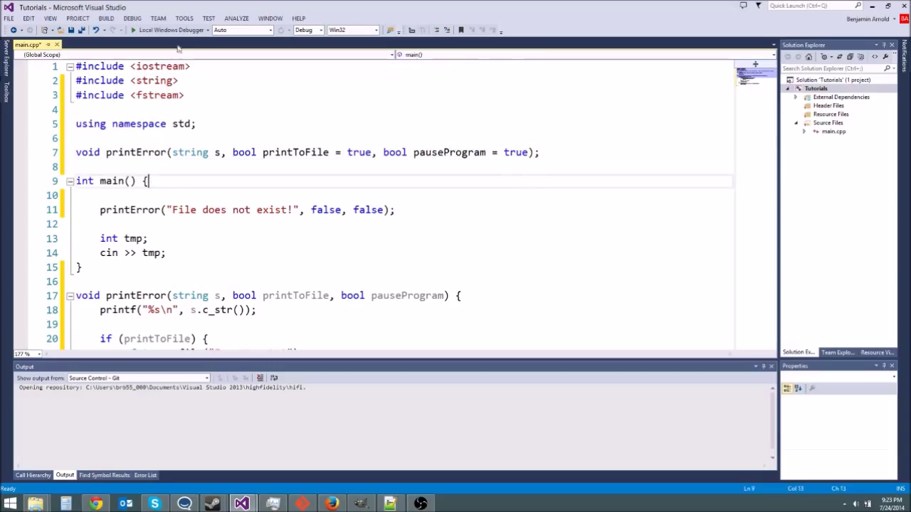
text(true, true)
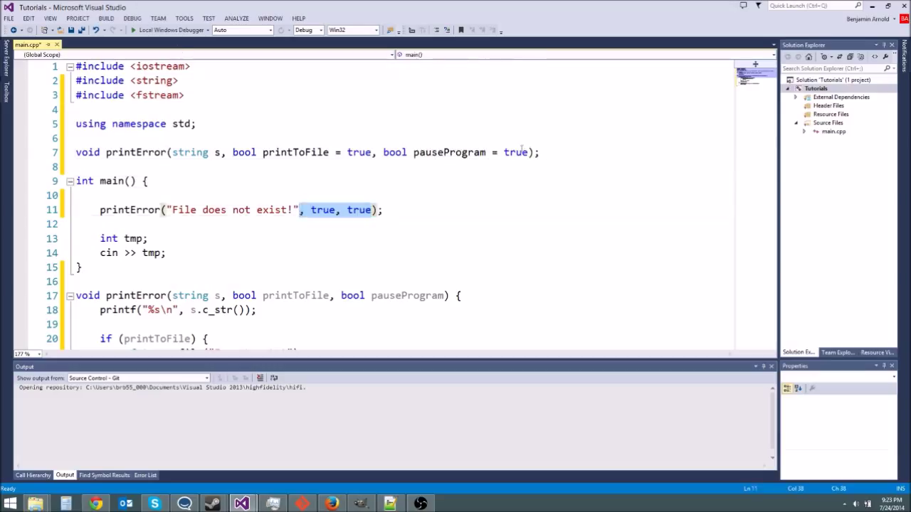
key(Delete)
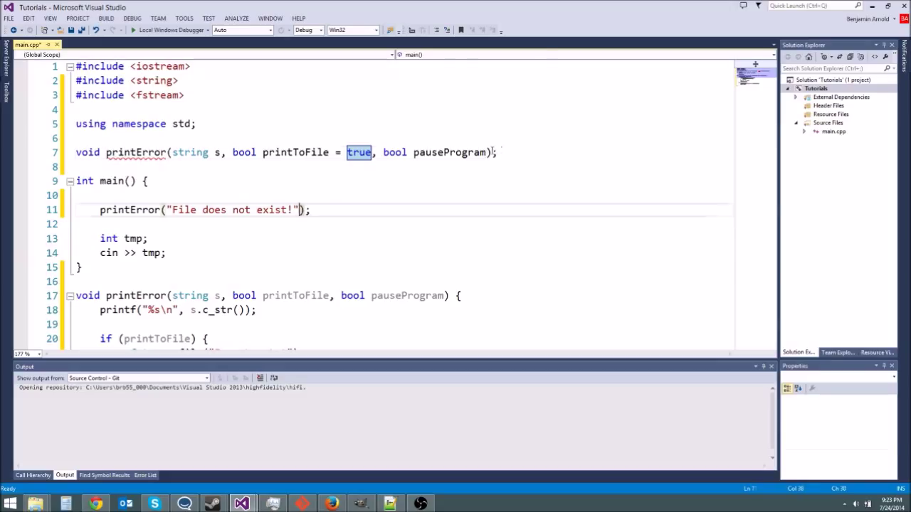
- Default pauseProgram to true as well and run the program
text(= true)
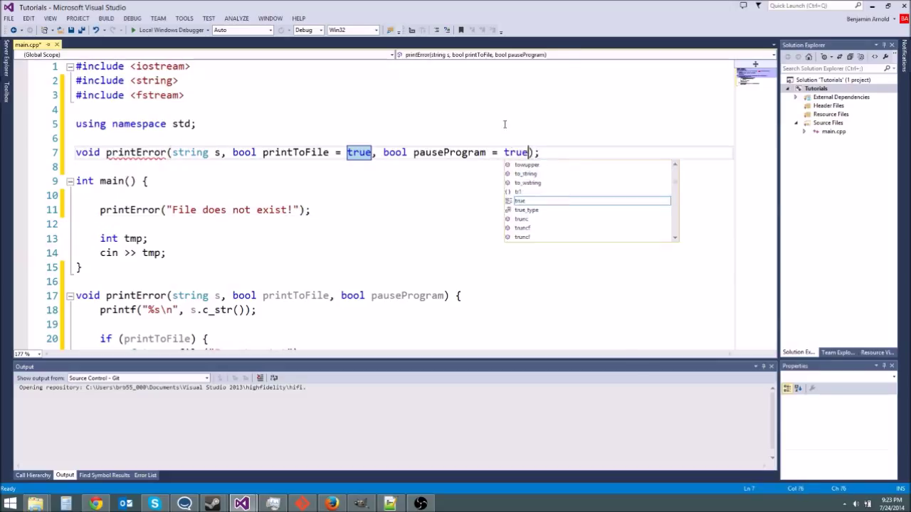
key(Return)
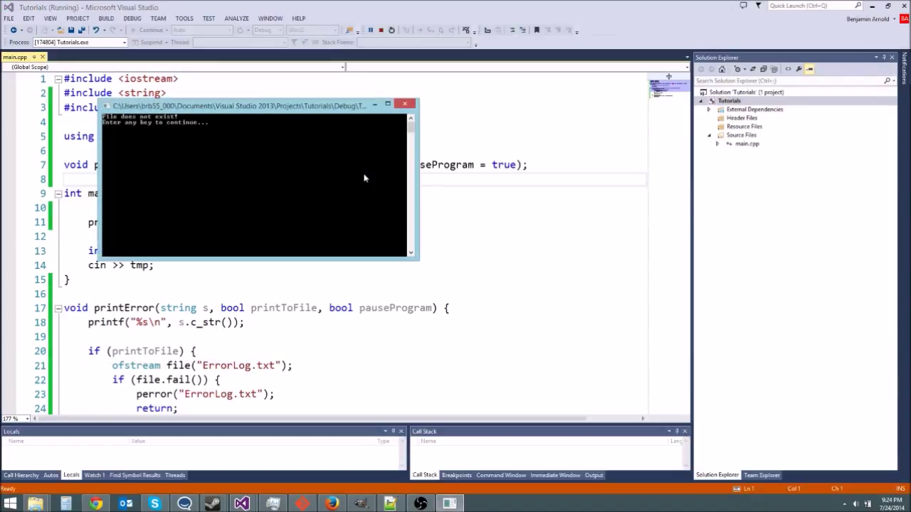
mouse_move(199, 147)
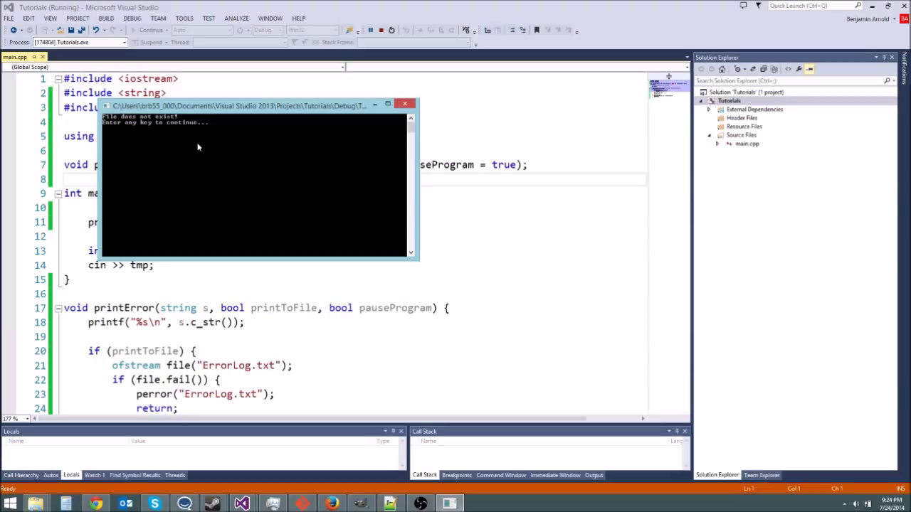
mouse_move(205, 127)
text(f)
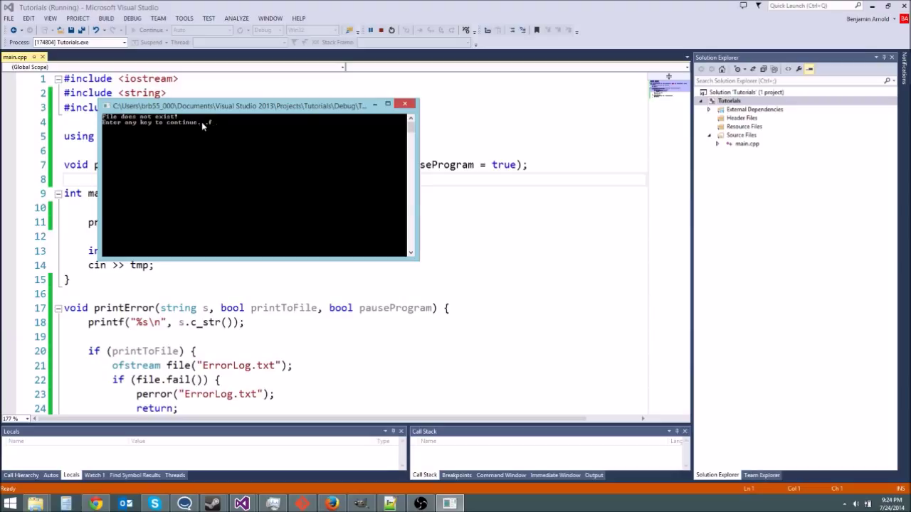
mouse_move(265, 130)
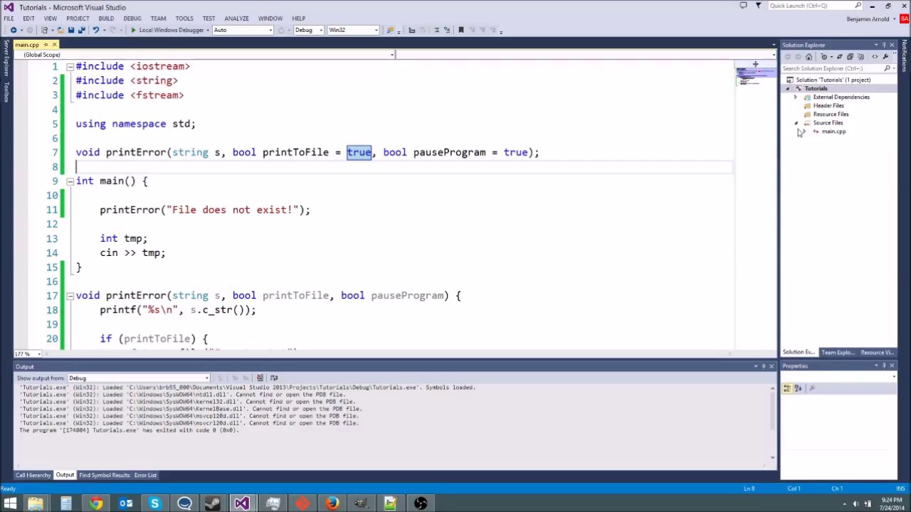
- Open ErrorLog.txt from the Tutorials project folder in Notepad via Edit
right_click(817, 80)
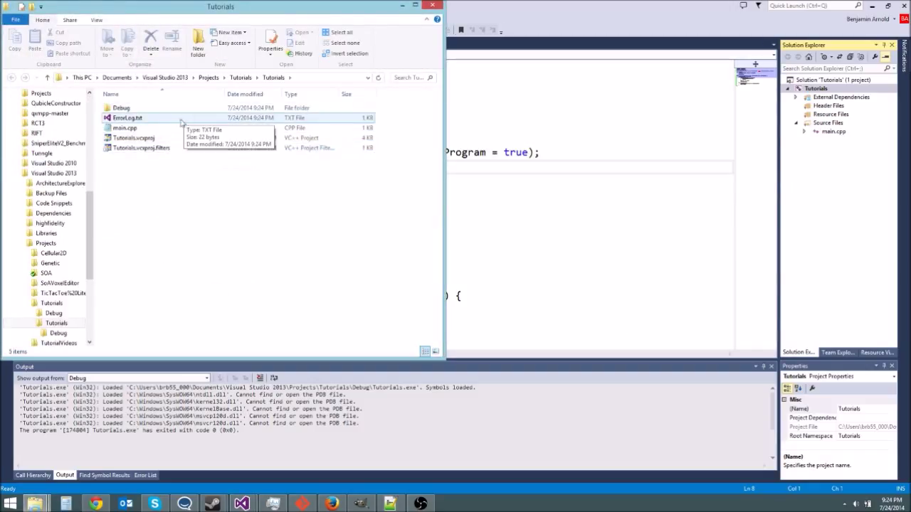
right_click(127, 117)
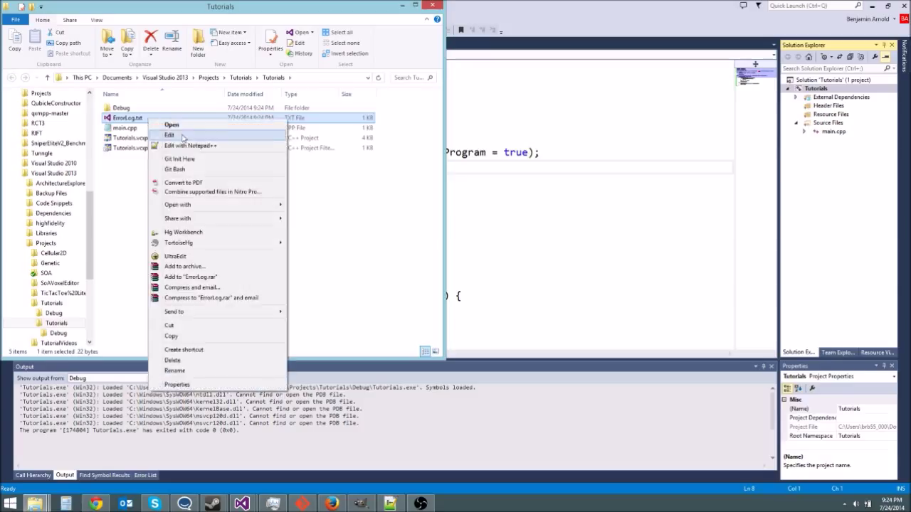
click(170, 125)
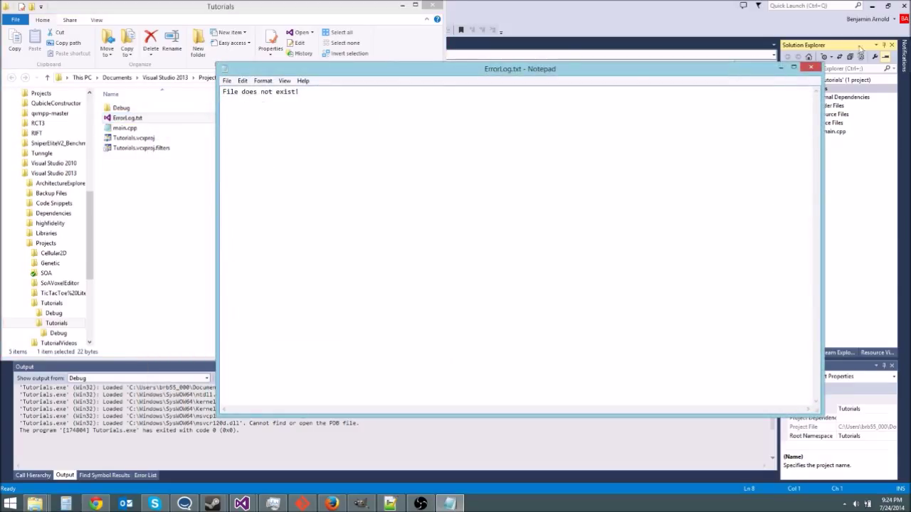
- Close the ErrorLog.txt Notepad window after reading "File does not exist!"
click(810, 67)
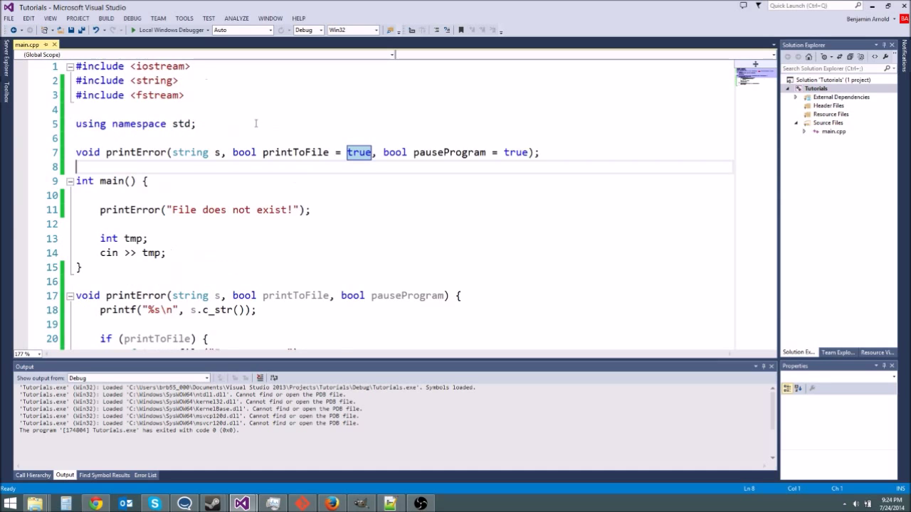
mouse_move(502, 172)
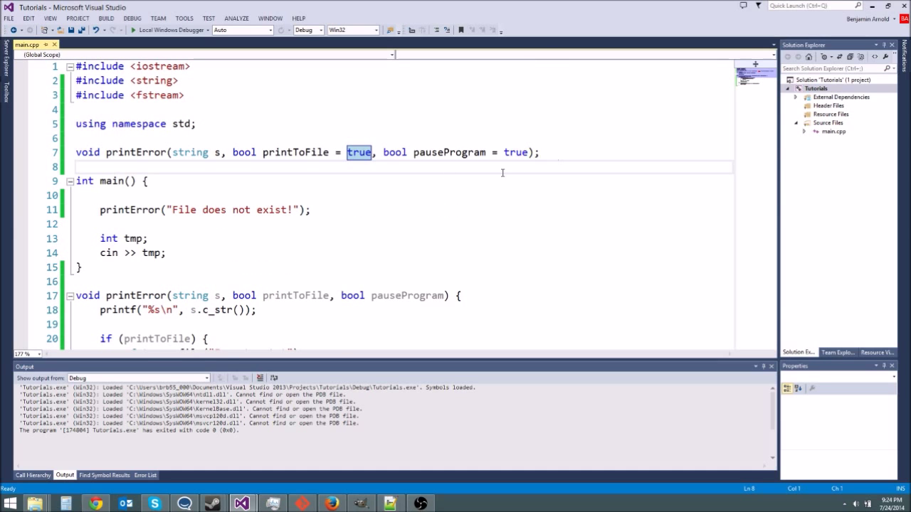
- Review printError above main and highlight every use of its printToFile parameter
scroll(down, 3)
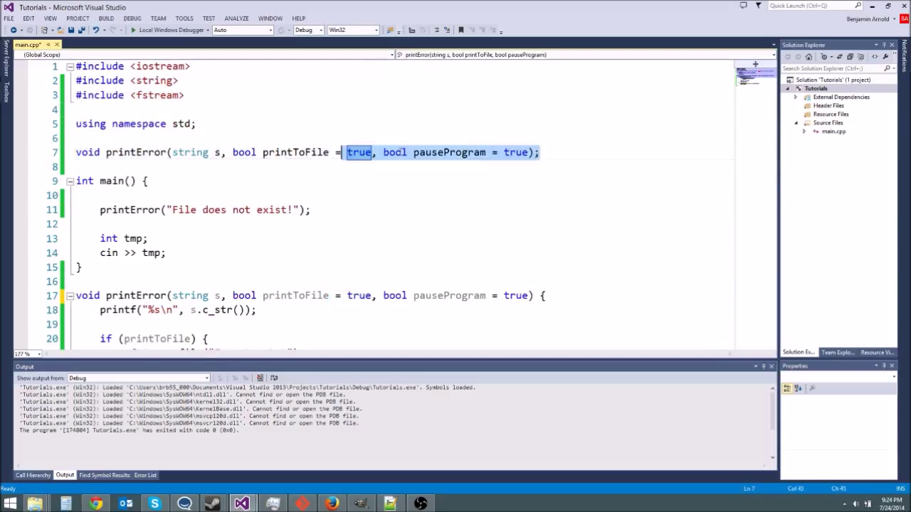
scroll(down, 3)
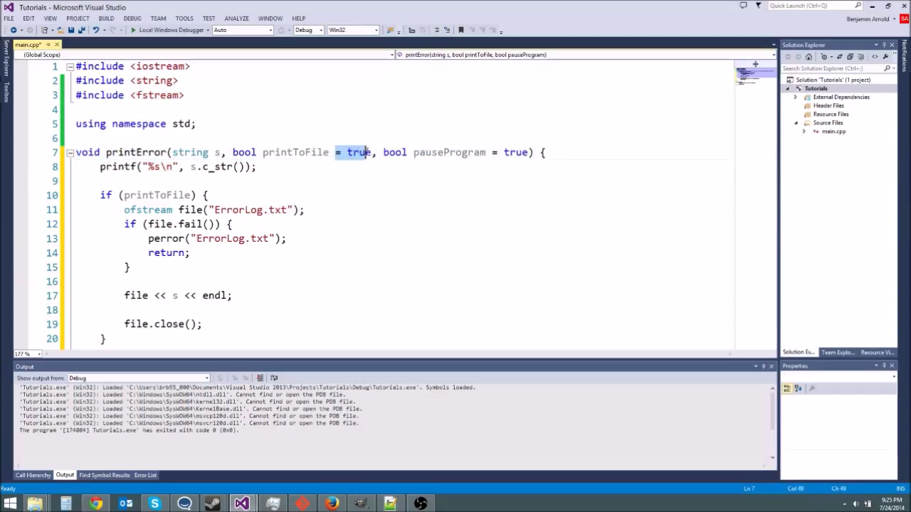
click(294, 152)
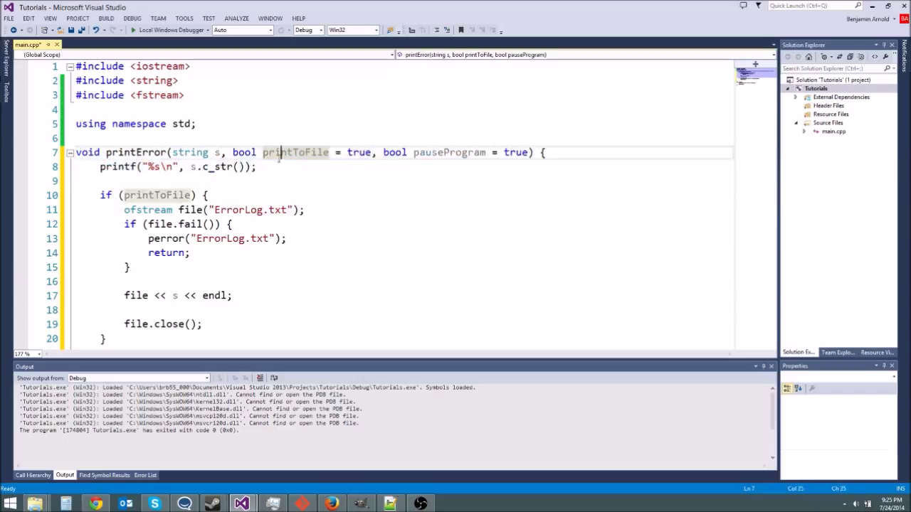
click(325, 177)
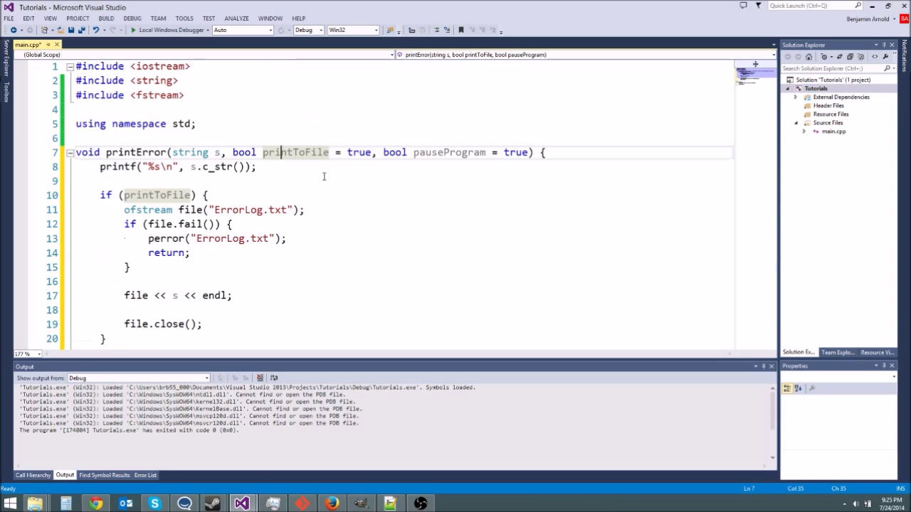
scroll(down, 3)
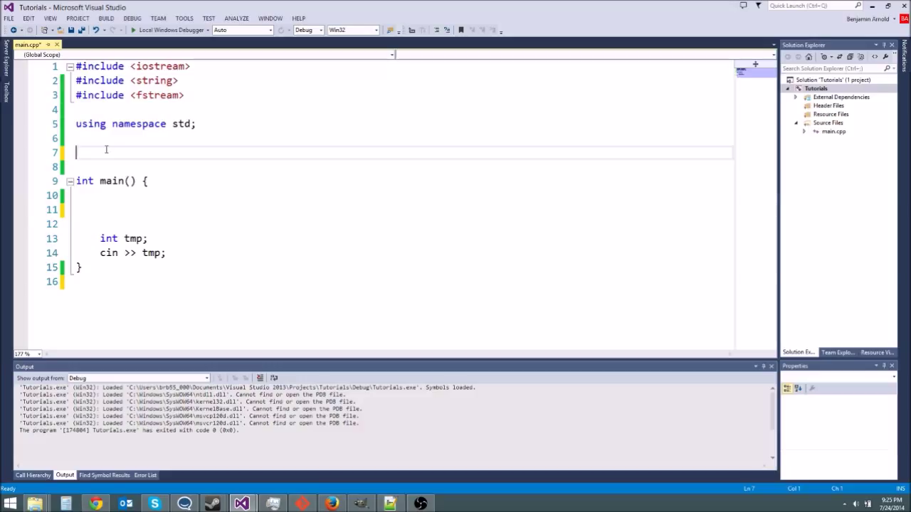
- Declare class Block with int blockID and int textureID members
text(class Block {)
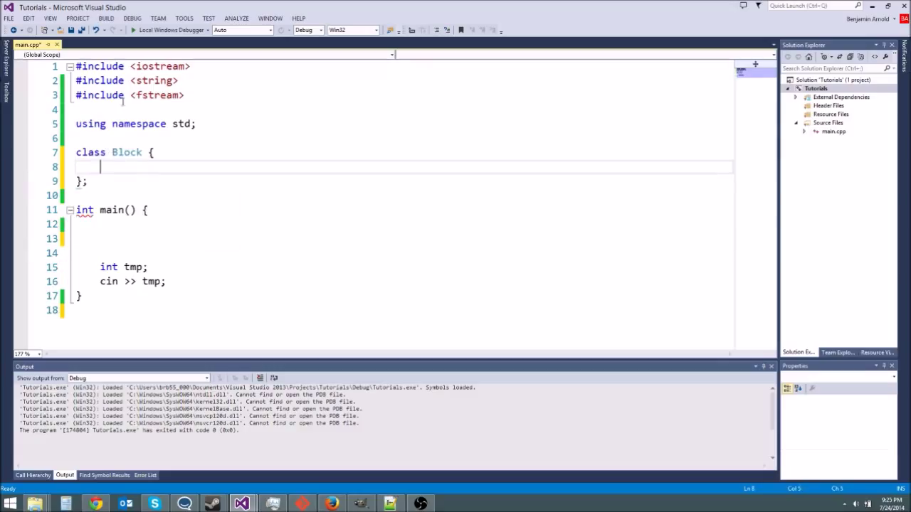
double_click(125, 153)
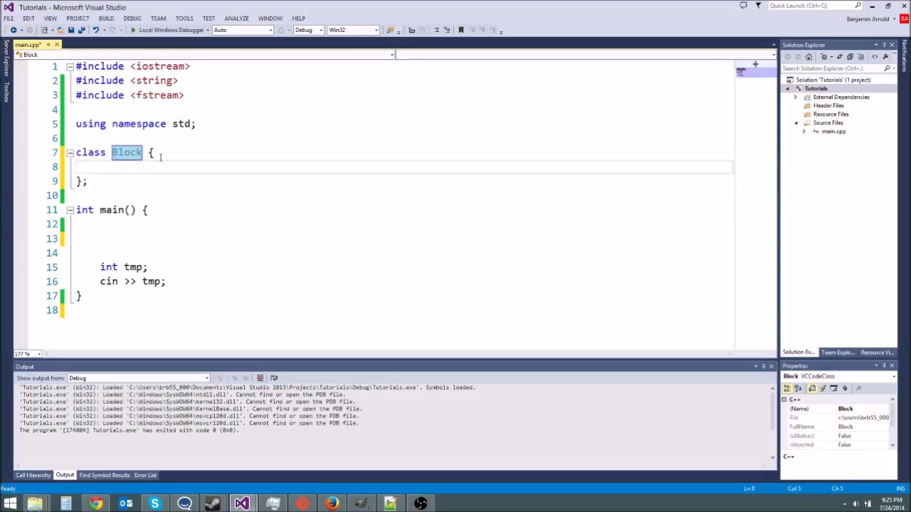
text(public:)
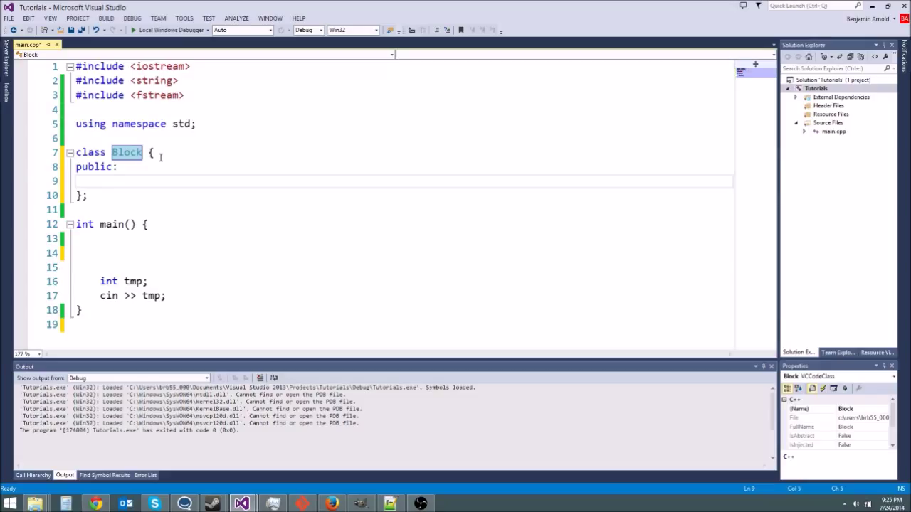
text(int blockID;)
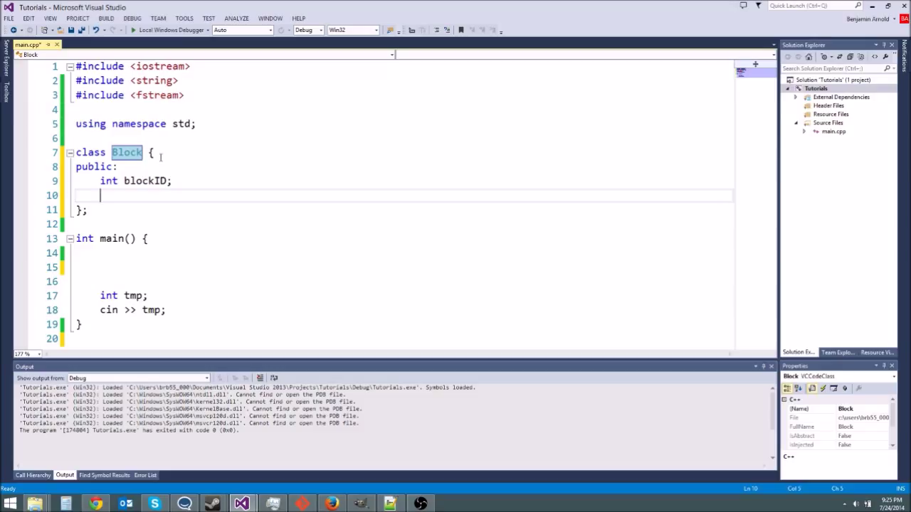
text(int textureID;)
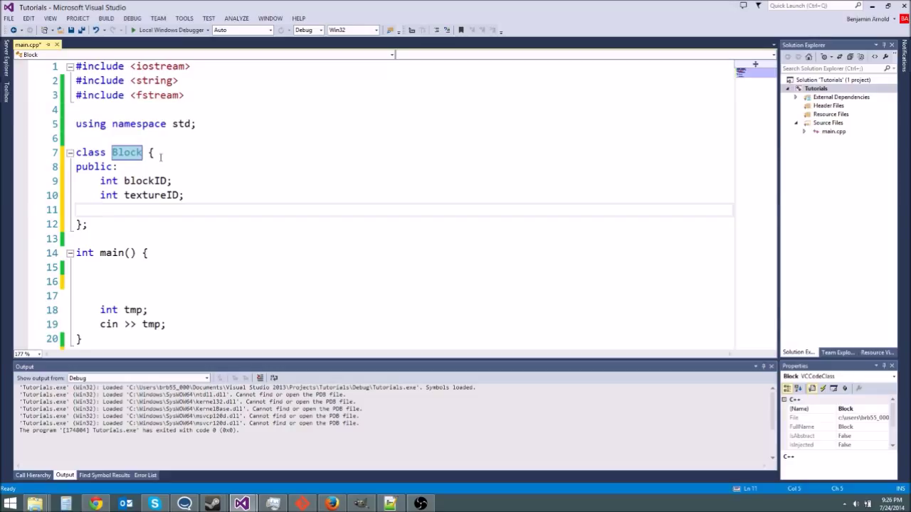
- Add unsigned char red, green and blue members to Block
text(char red;)
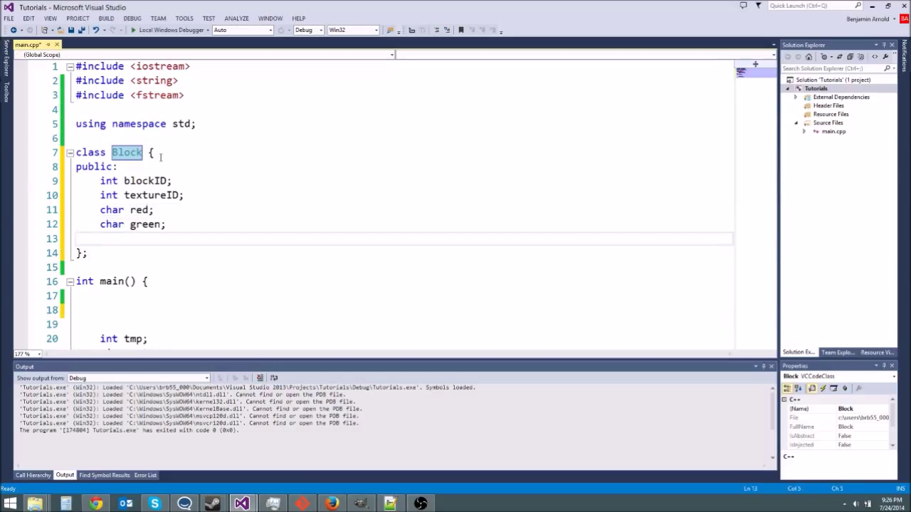
text(char blue;)
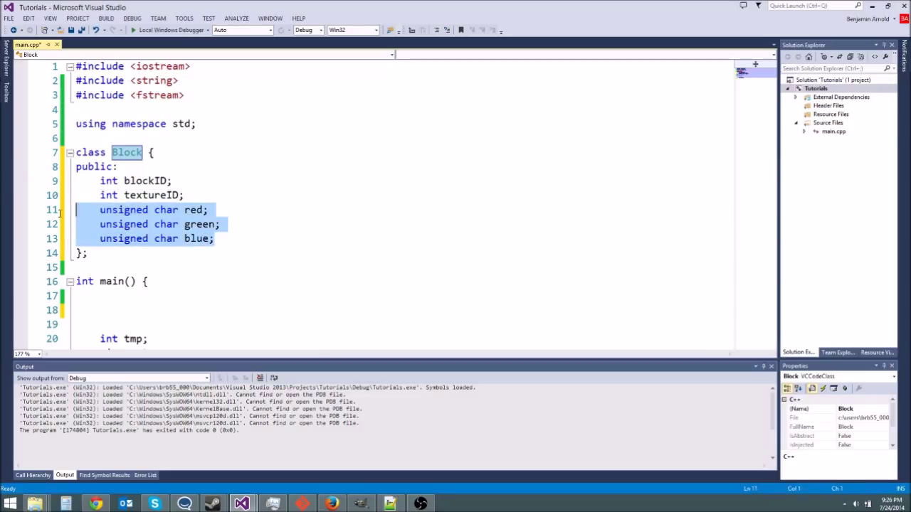
click(222, 225)
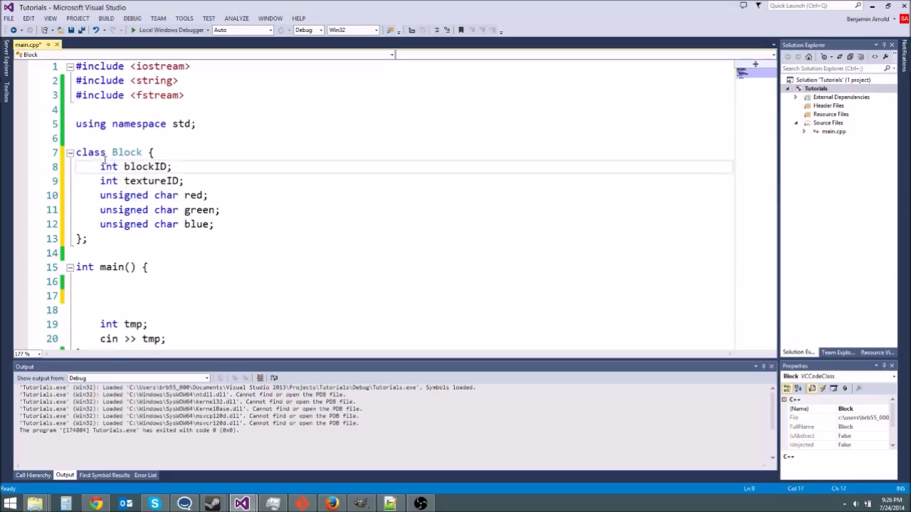
- Add a public: label at the top of the Block class
key(enter)
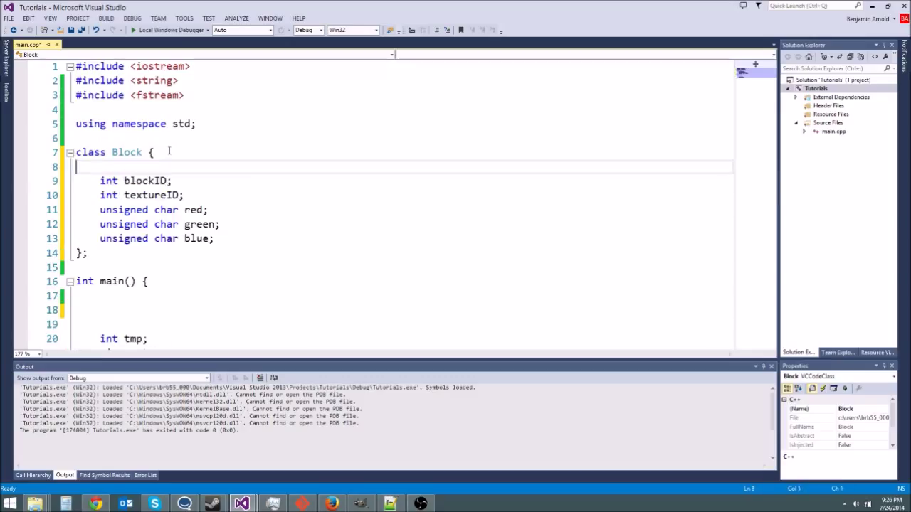
text(publi)
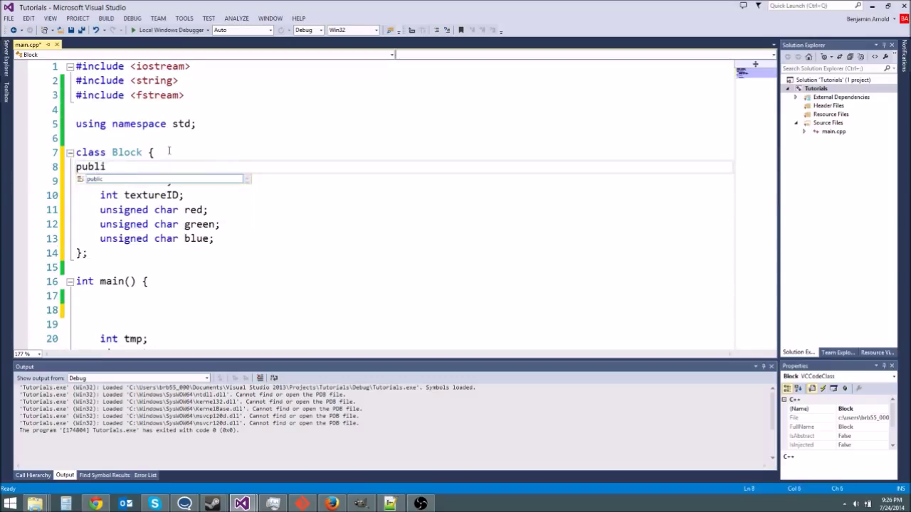
text(c:)
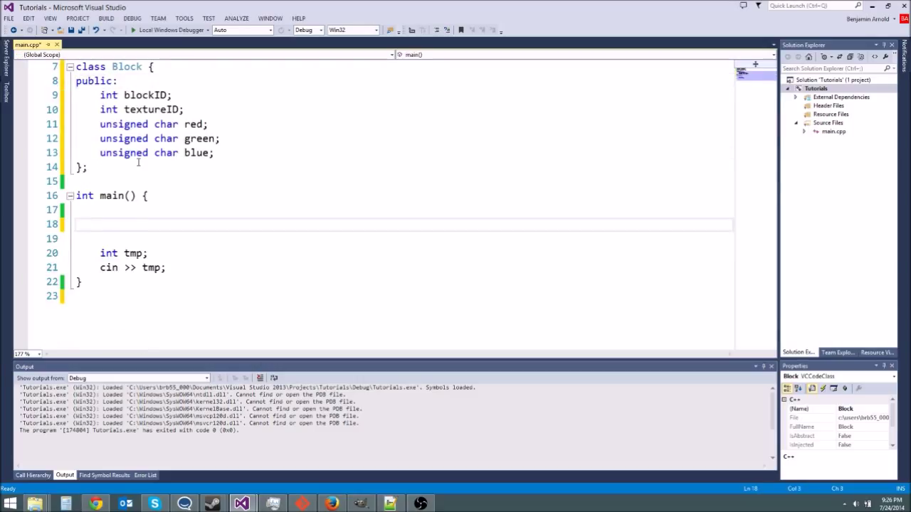
- In main, declare Block dirtBlock; and set dirtBlock.blockID = 1;
text(B;)
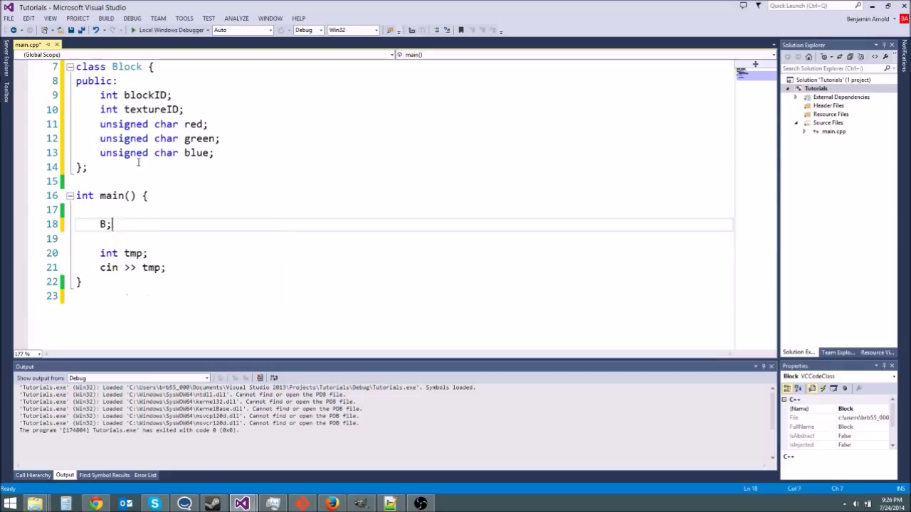
text(lock dirtBlock)
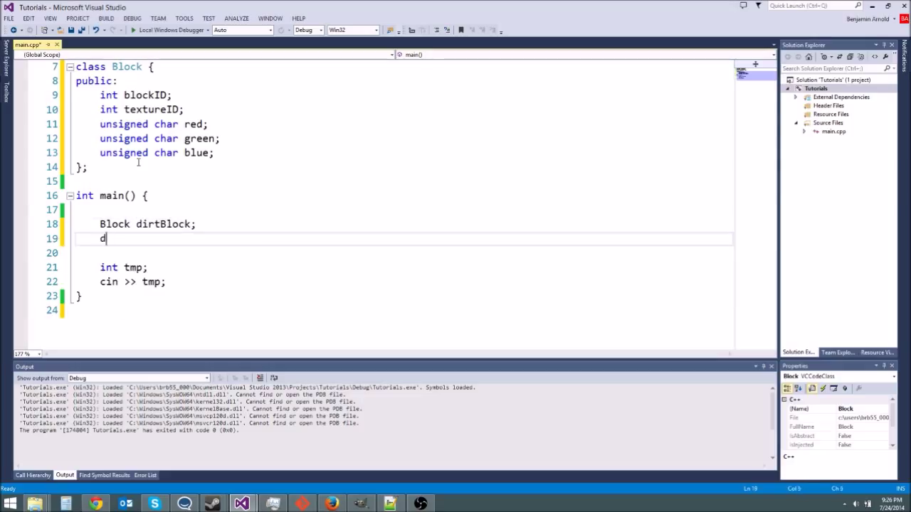
text(irtBlock.bl)
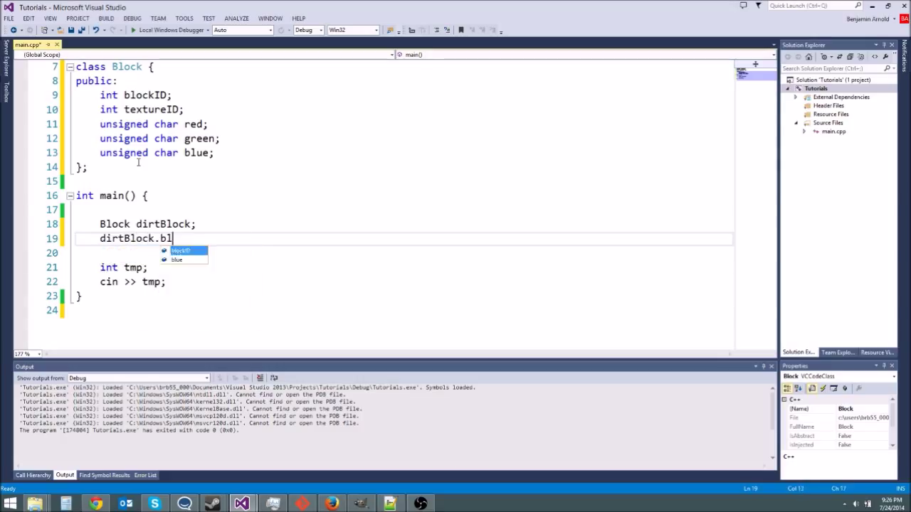
text(ockID = 1;)
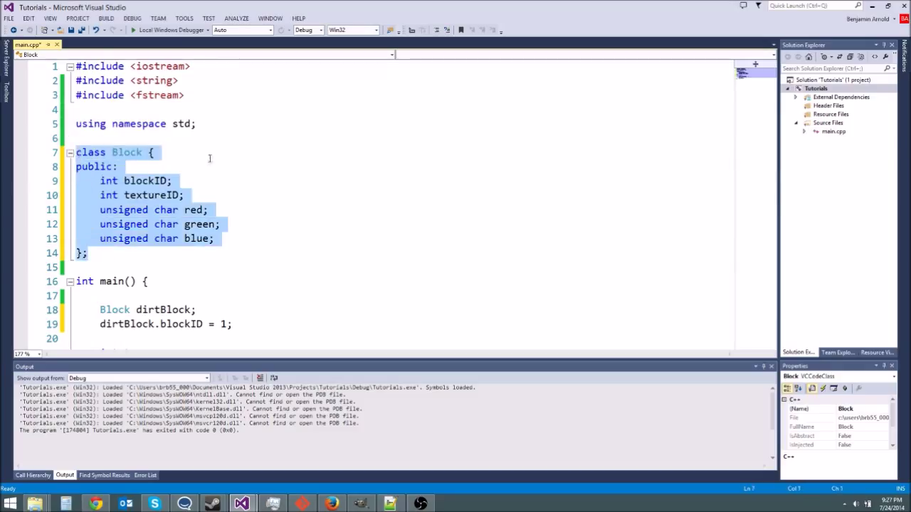
- Remove the public: label from Block so dirtBlock.blockID is flagged as inaccessible
click(229, 153)
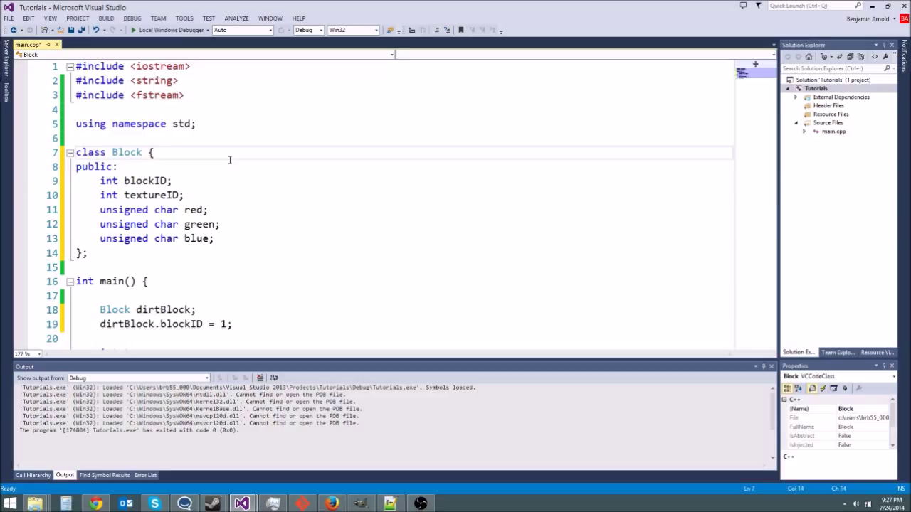
mouse_move(140, 168)
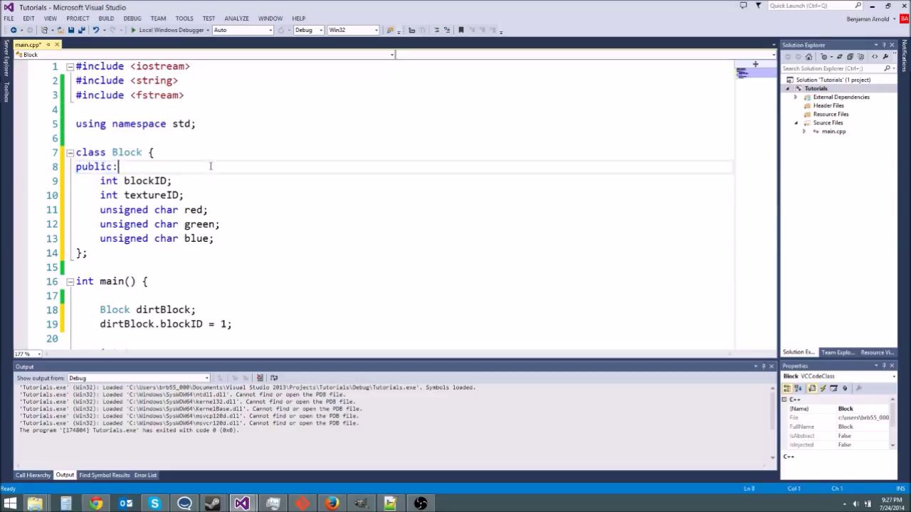
double_click(94, 167)
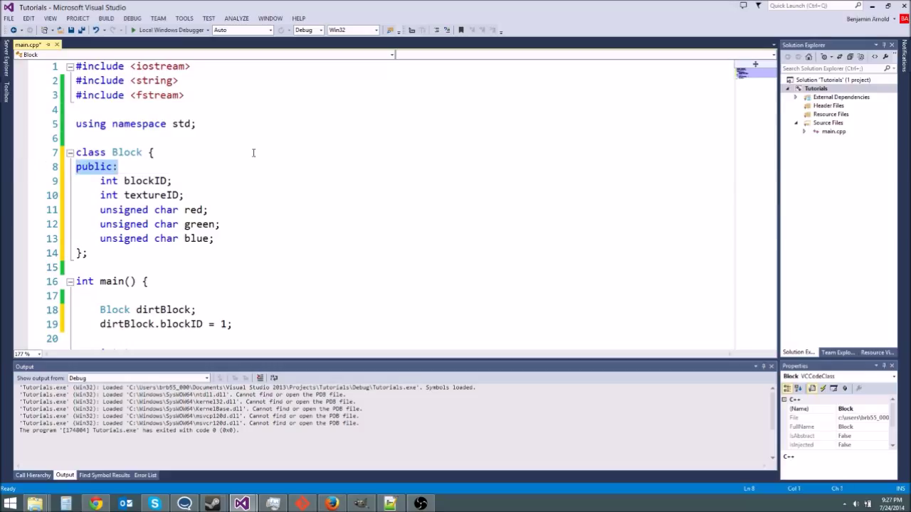
key(Delete)
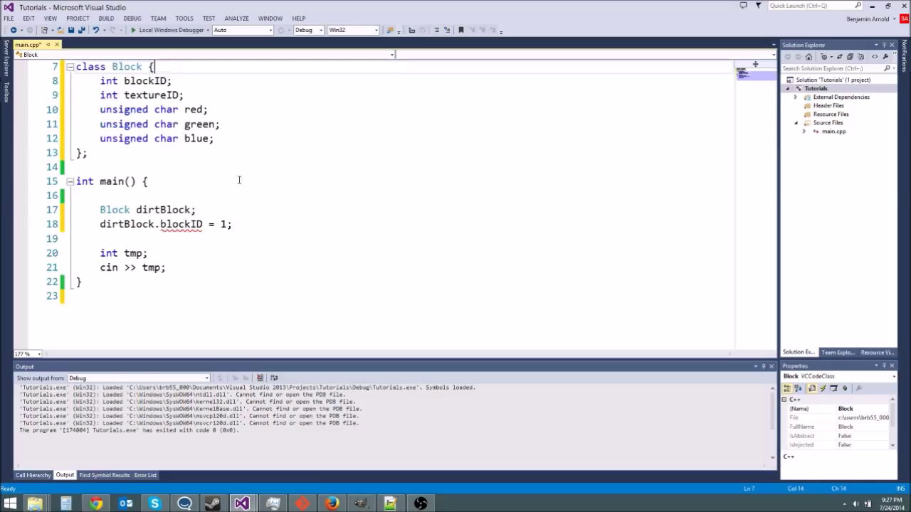
mouse_move(182, 225)
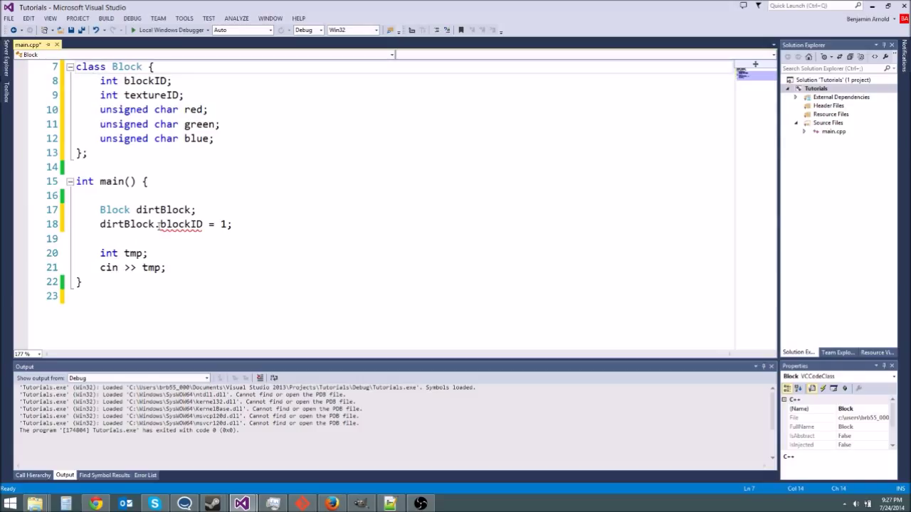
- Select the class keyword of Block, ready to replace it
drag(99, 80, 215, 138)
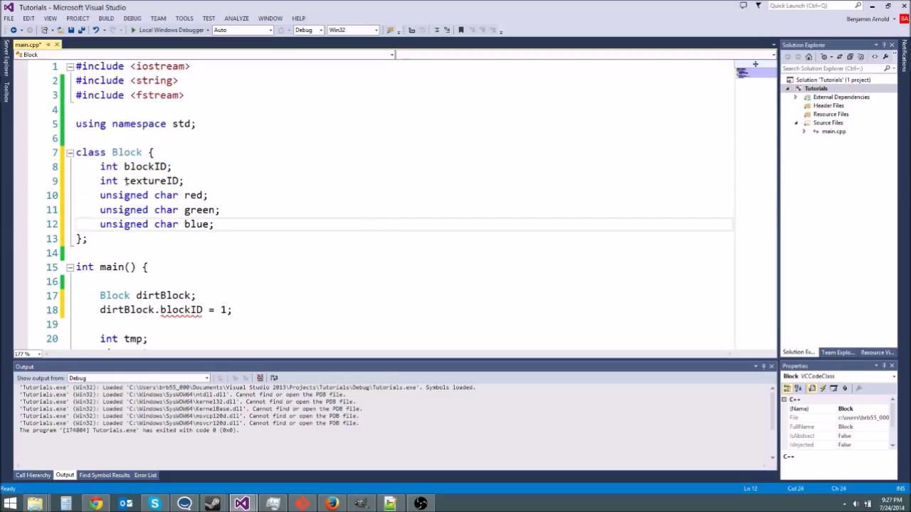
double_click(91, 152)
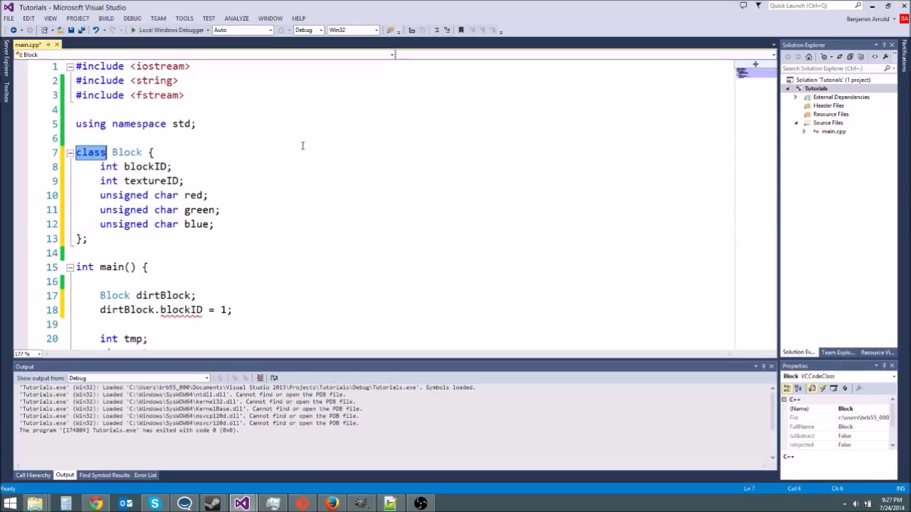
- Change Block to a struct, briefly trying a private: label inside it
text(struct)
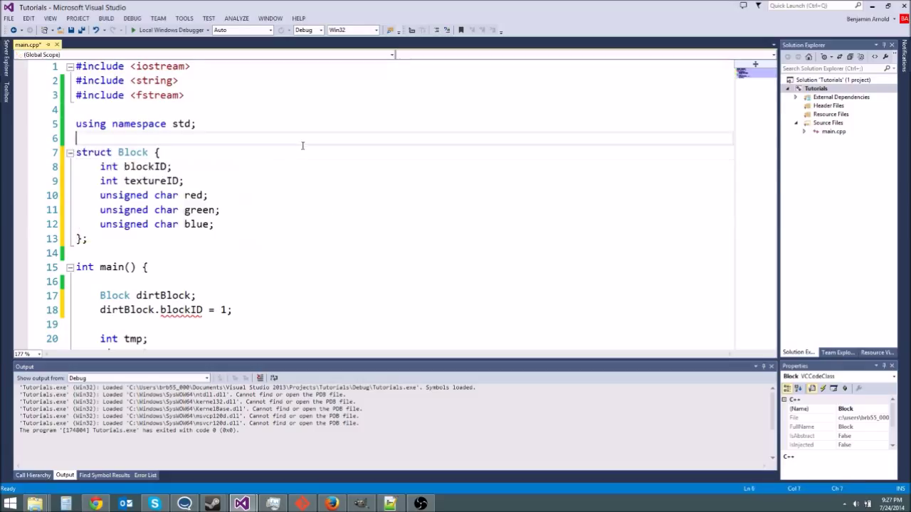
scroll(down, 3)
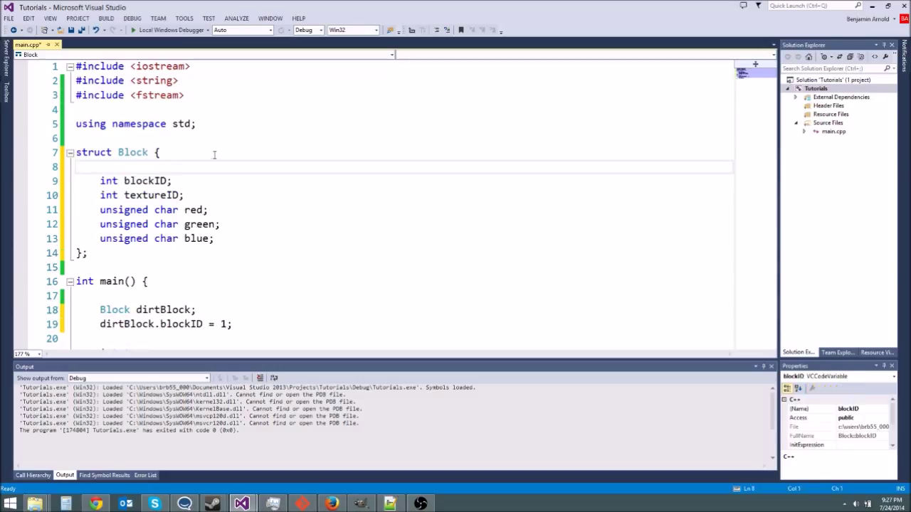
text(private)
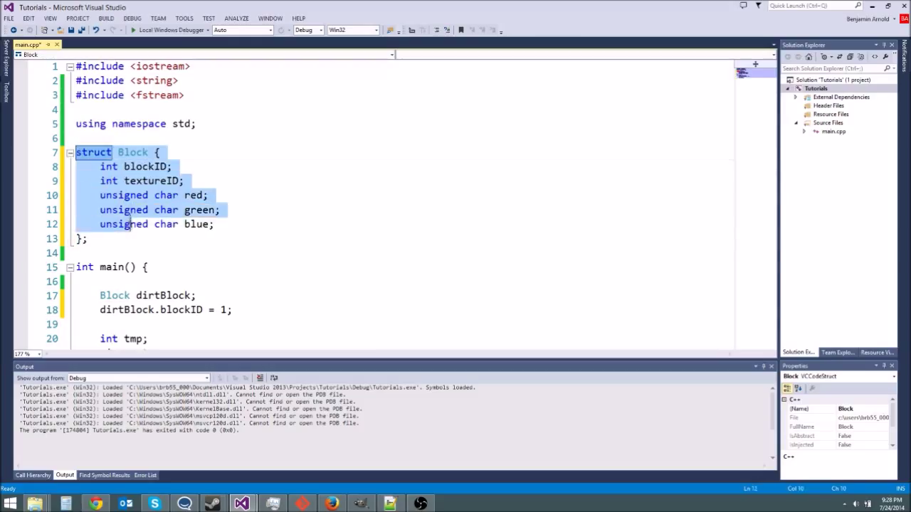
click(162, 152)
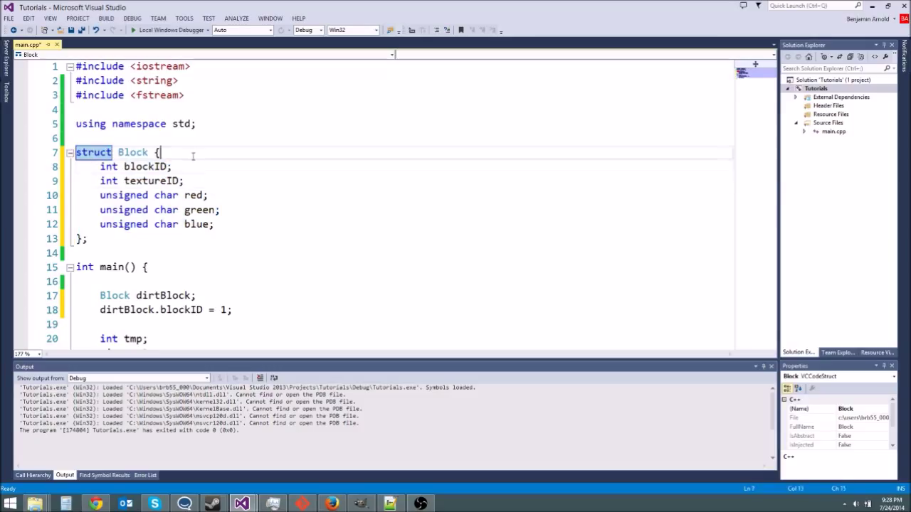
key(Return)
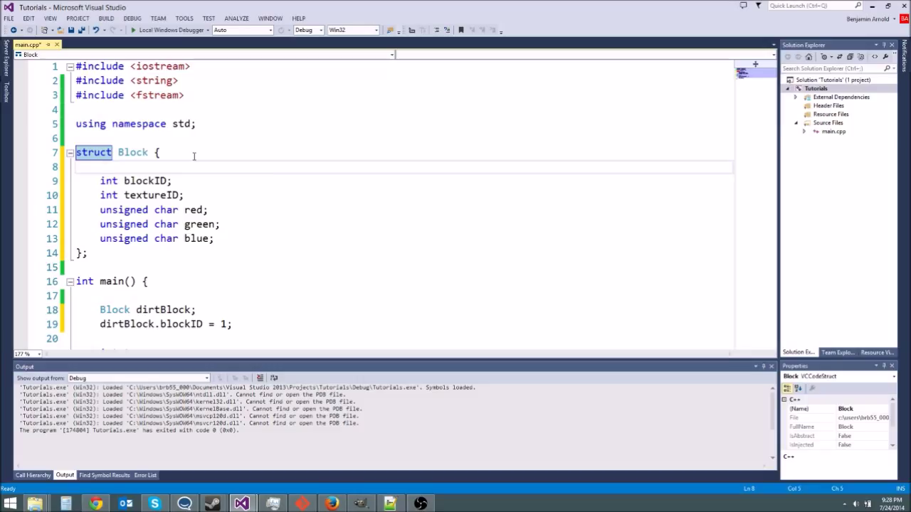
text(Block())
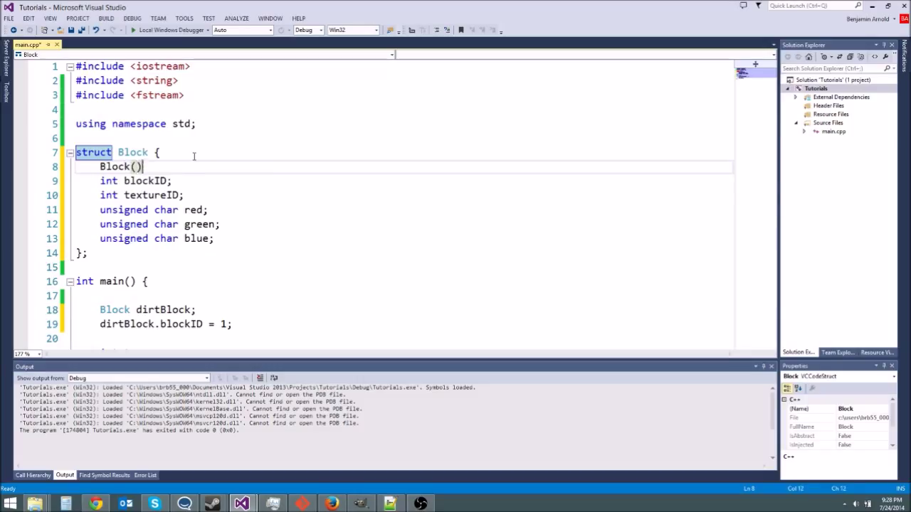
text({)
click(401, 309)
text( =)
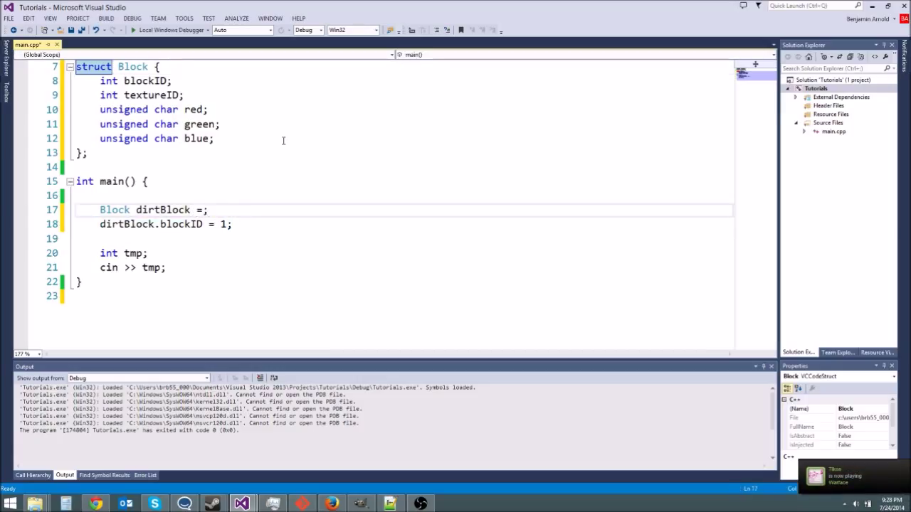
text({})
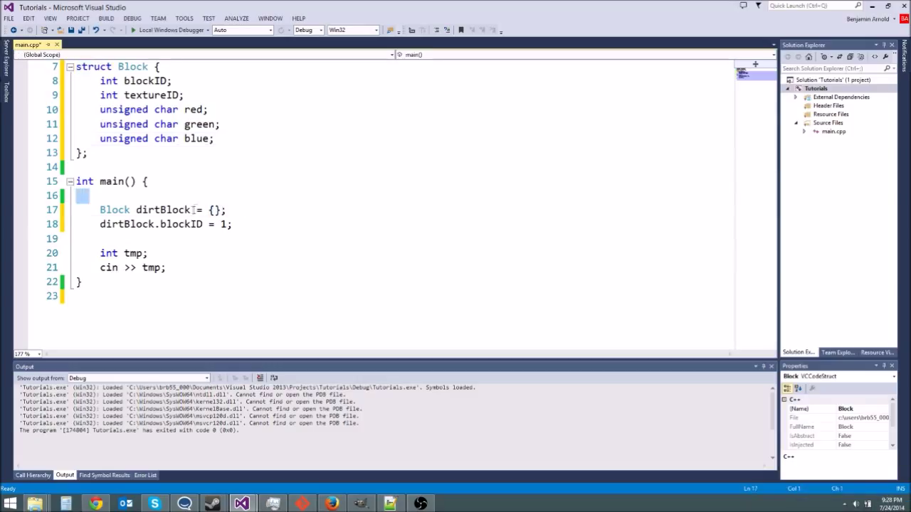
click(196, 209)
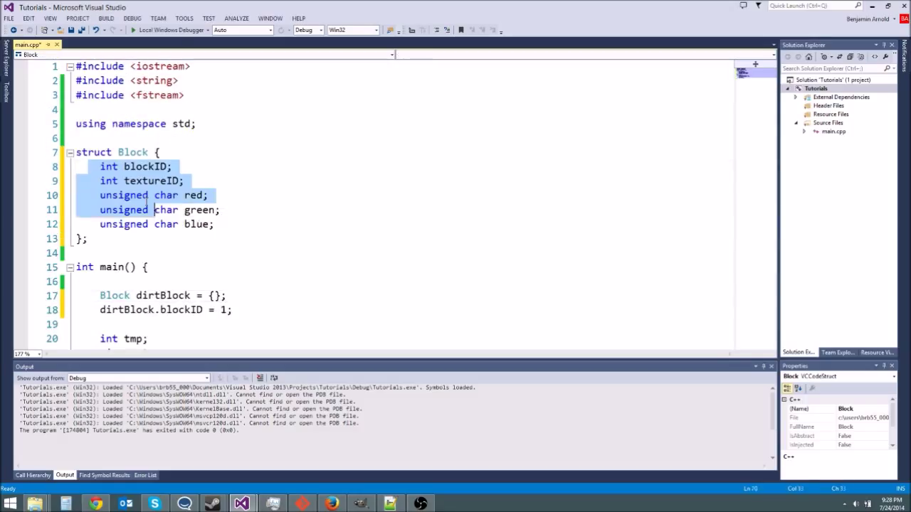
click(215, 225)
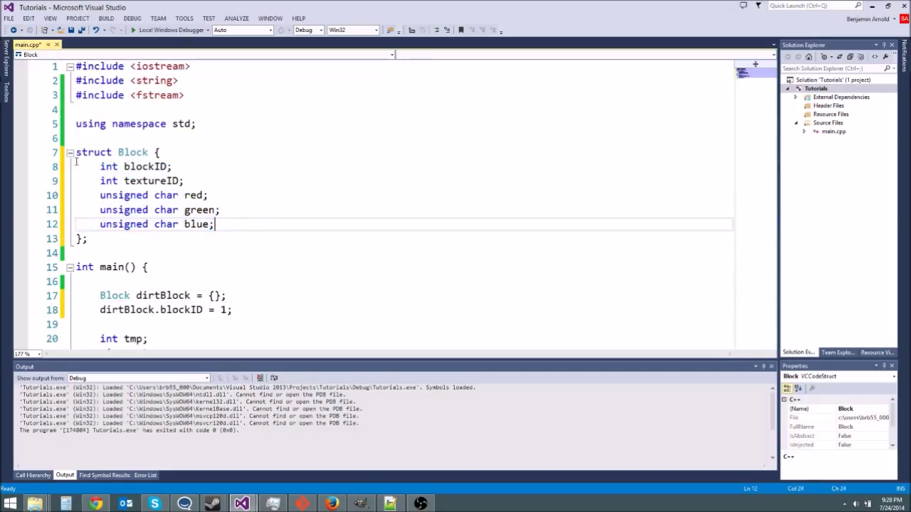
scroll(down, 3)
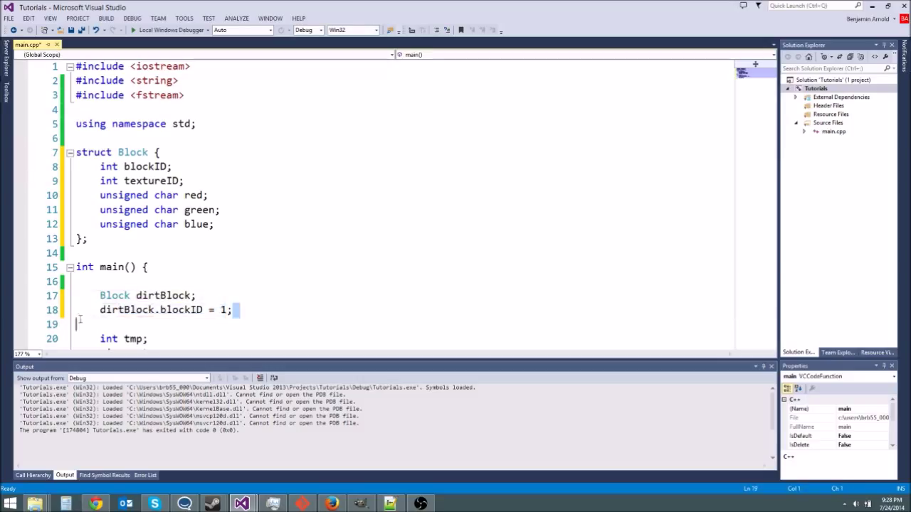
- Replace the assignment with cout << dirtBlock.blockID << endl;
text(cout <<)
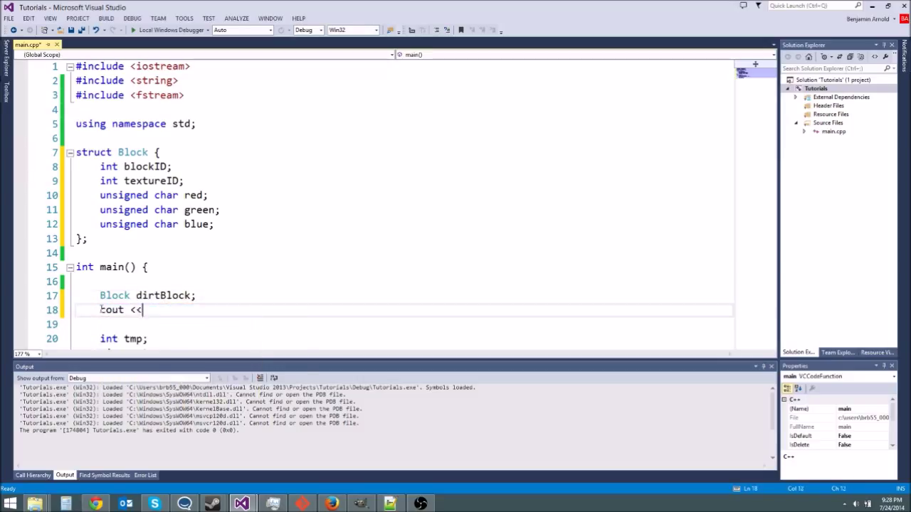
text(dirtBlock.blockID;)
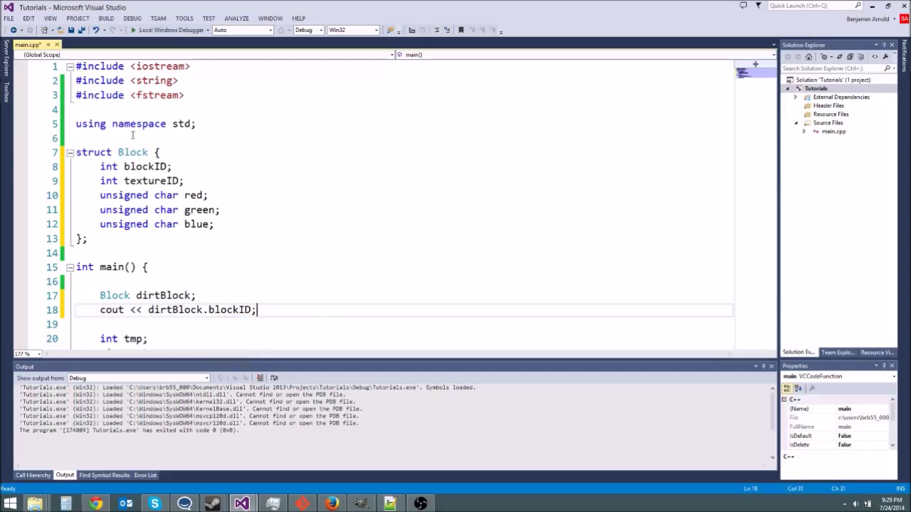
text(<< endl)
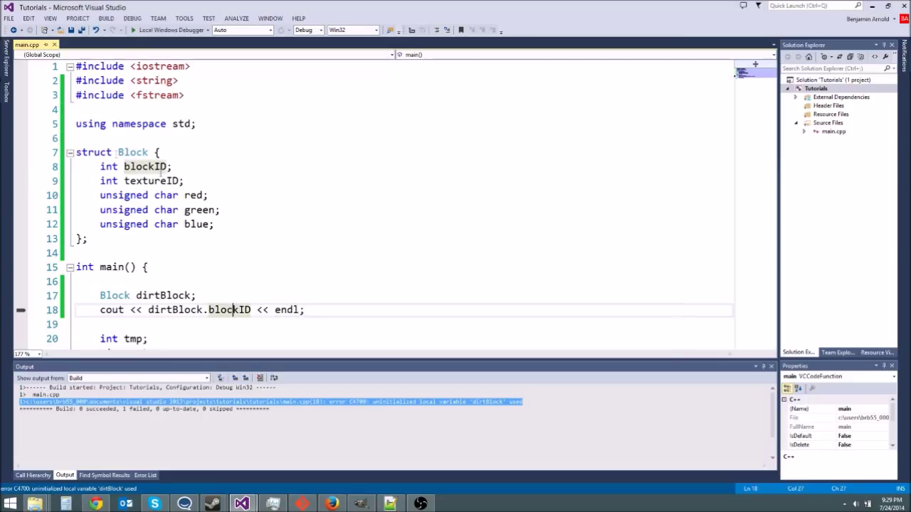
- Initialize dirtBlock with = {} so the program builds and runs with exit code 0
double_click(146, 167)
text( = )
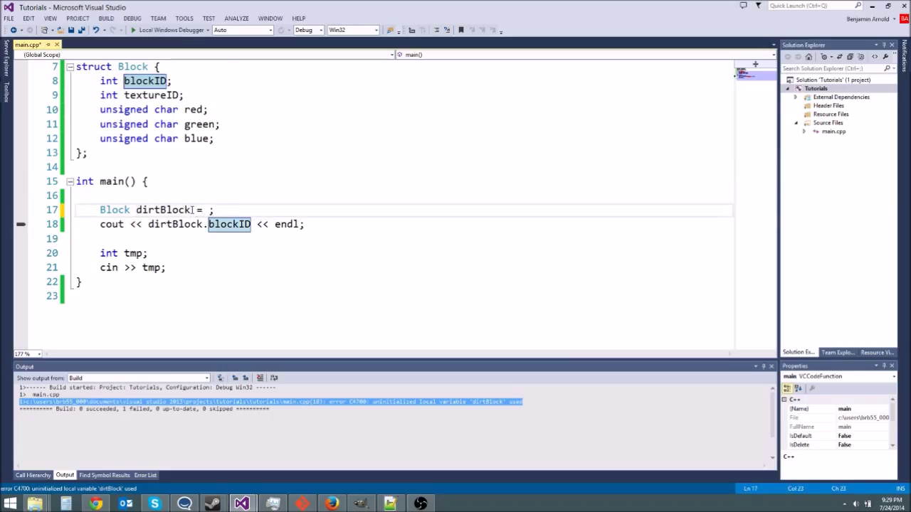
text({})
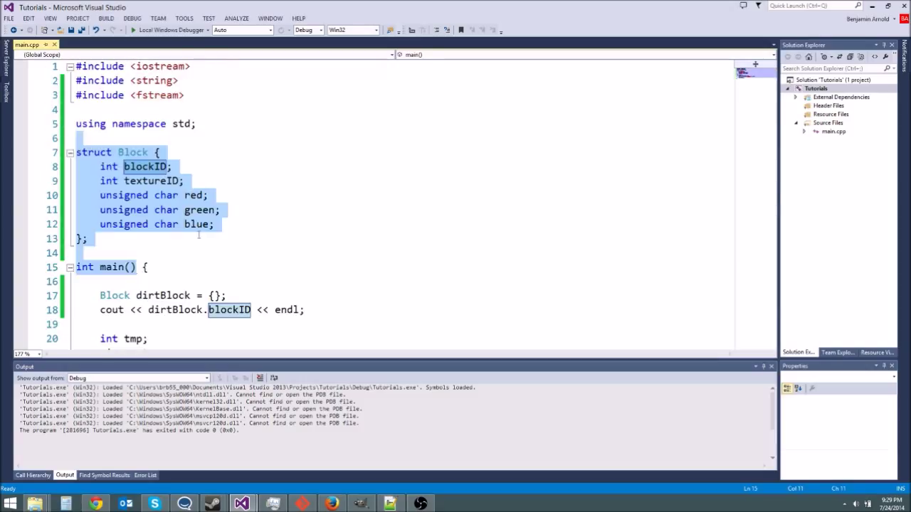
click(159, 253)
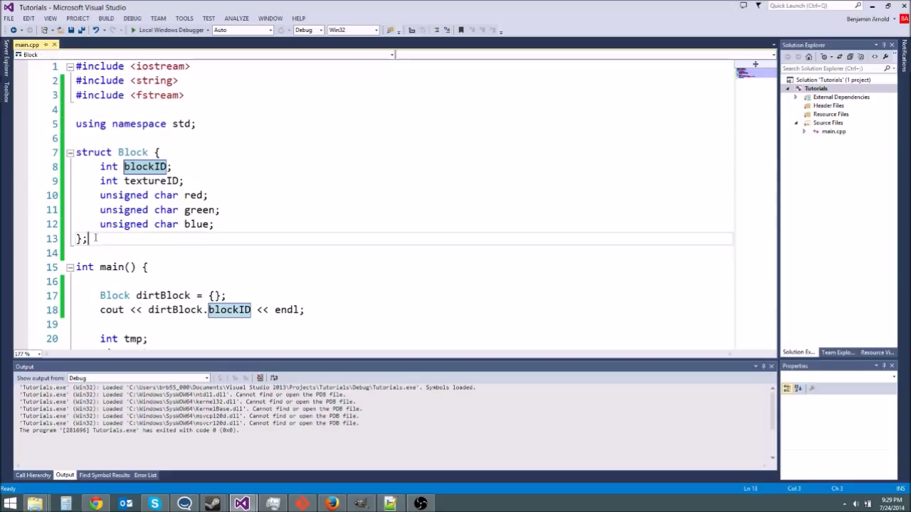
click(131, 110)
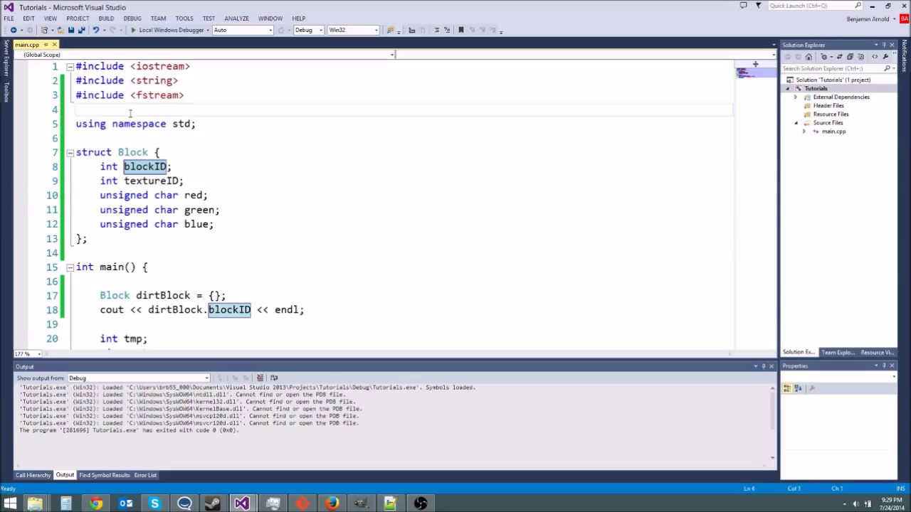
scroll(down, 3)
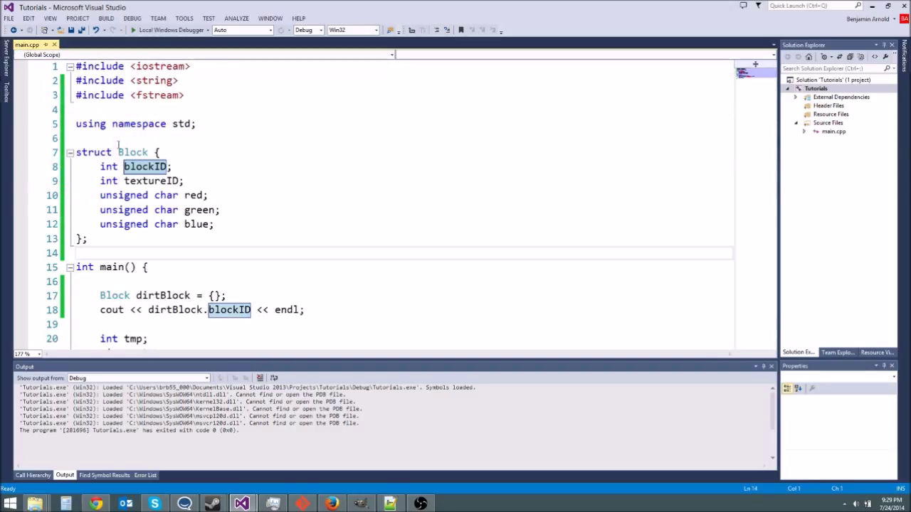
click(106, 111)
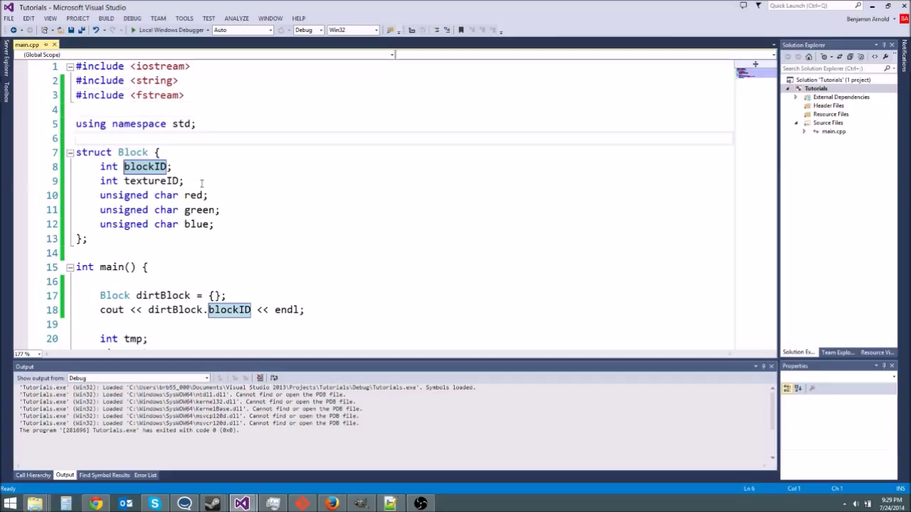
click(132, 152)
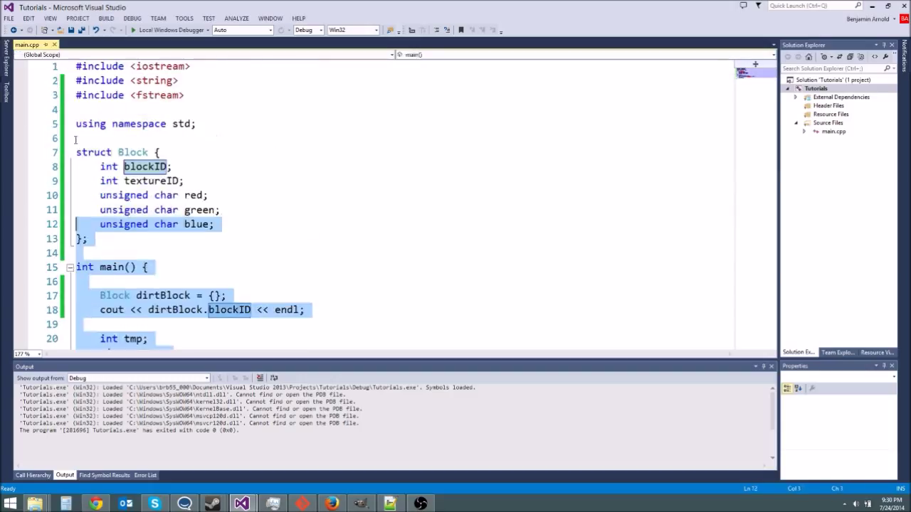
scroll(down, 3)
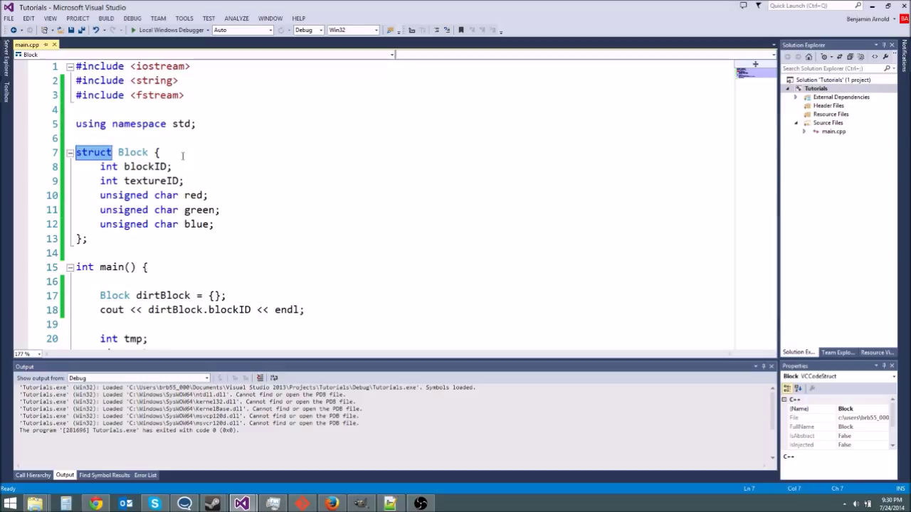
text(class)
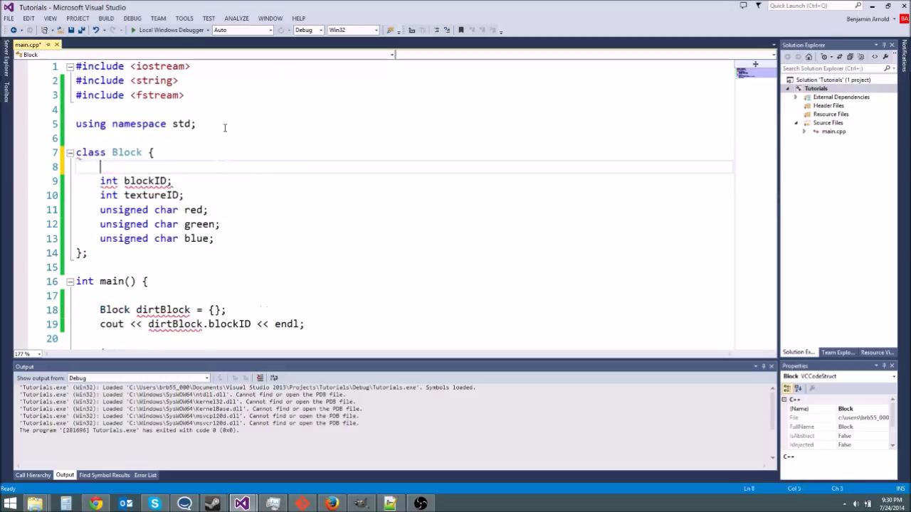
text(public:)
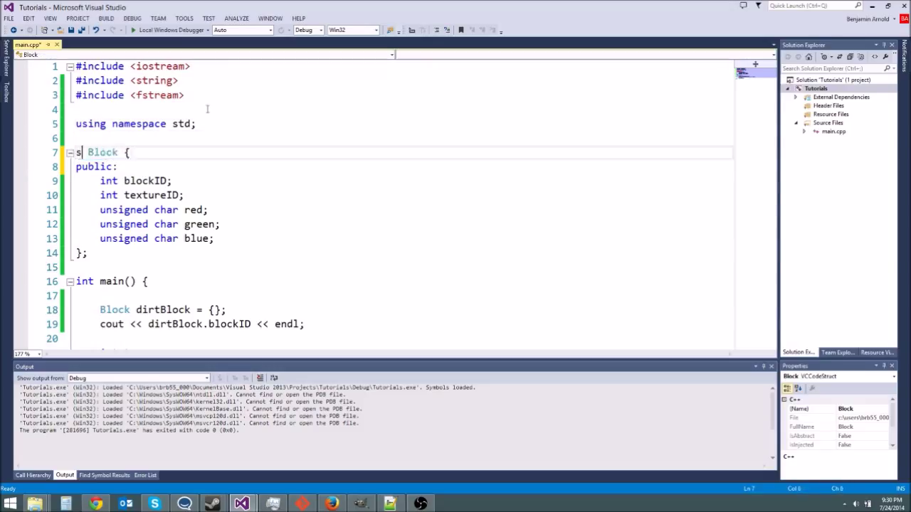
text(truct)
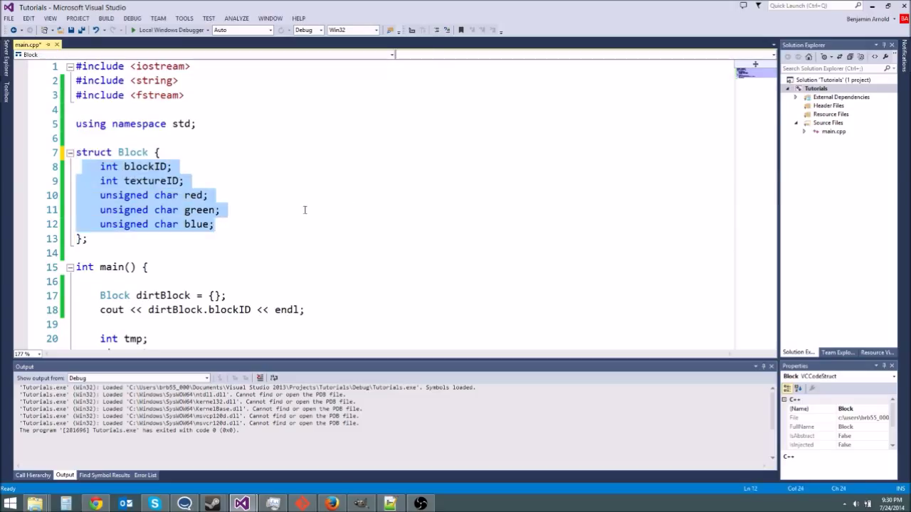
click(222, 210)
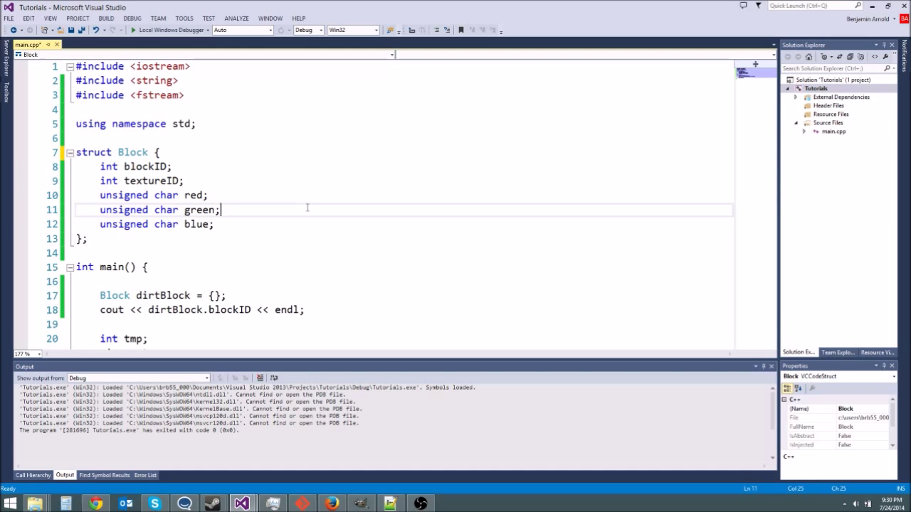